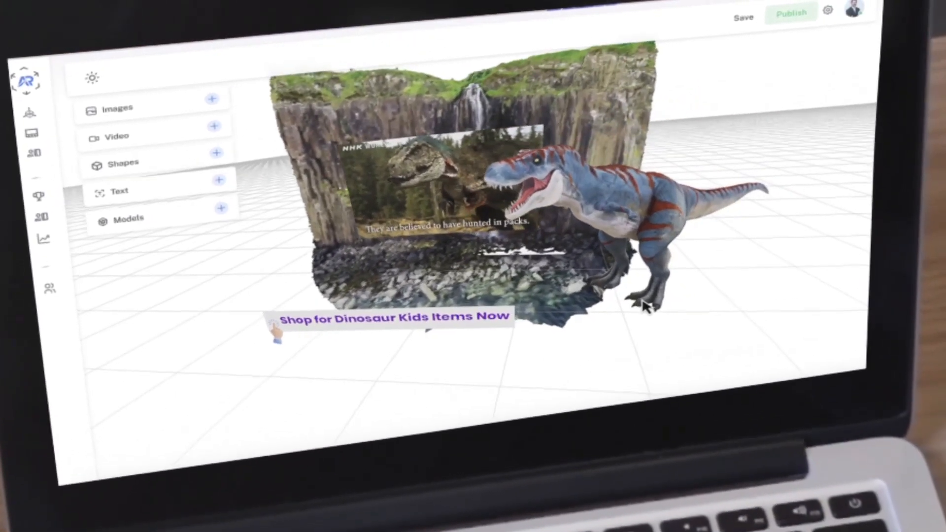
- View an existing AR experience from its code, then return to the project gallery
left_click(634, 210)
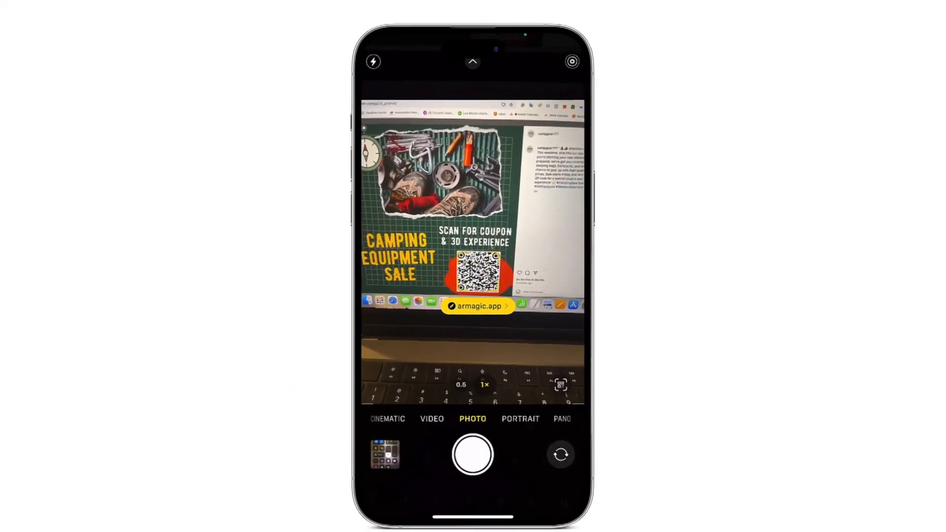
left_click(477, 305)
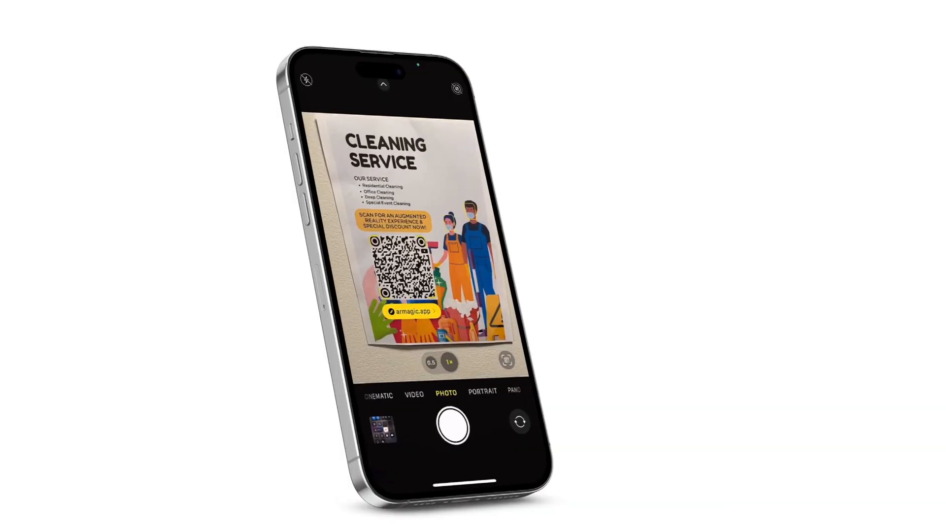
left_click(410, 312)
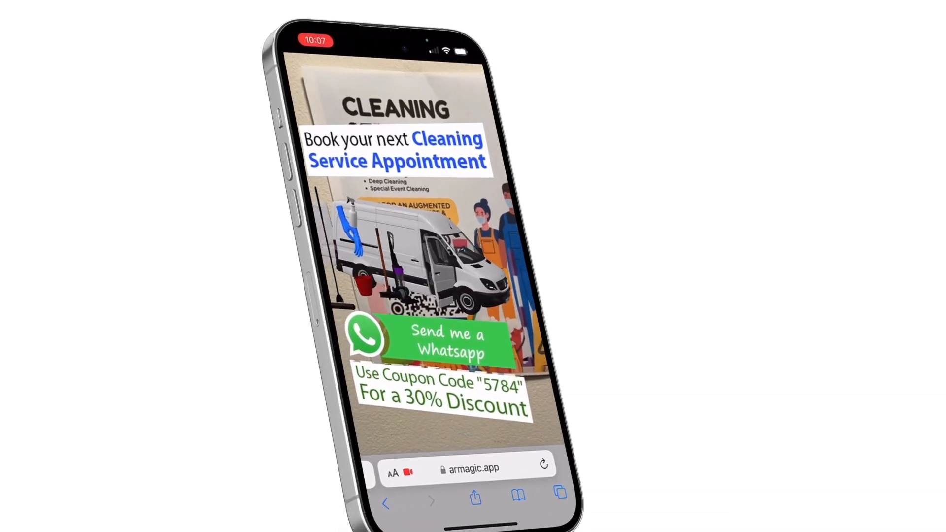
left_click(446, 340)
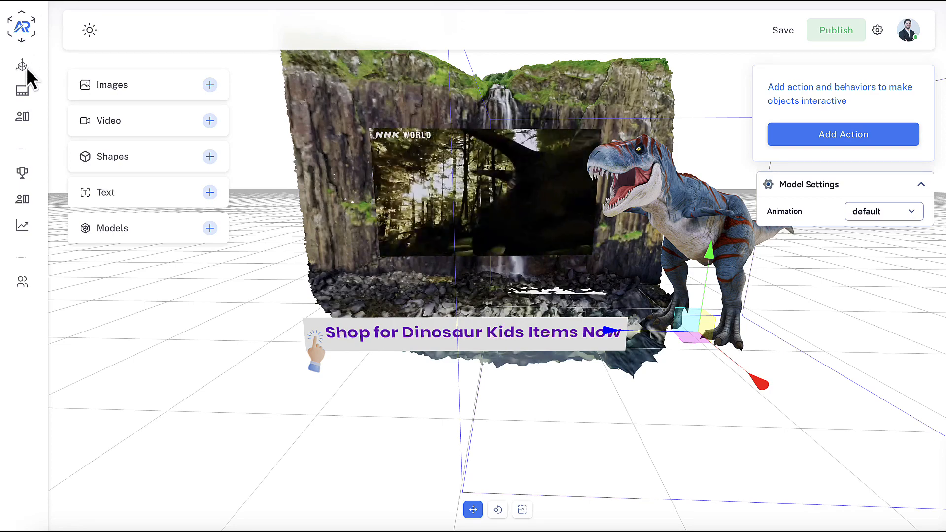
left_click(21, 65)
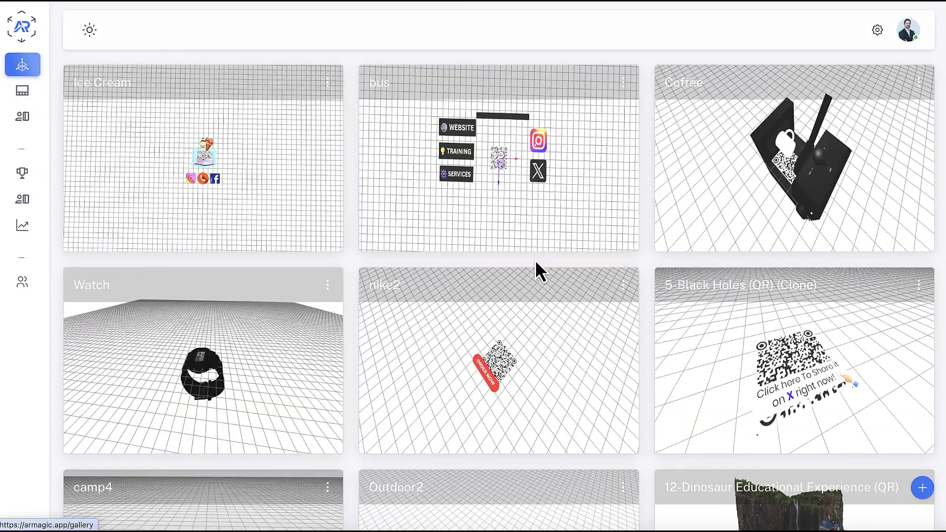
- Start a new project and preview the Art Studio template from the template list
left_click(922, 488)
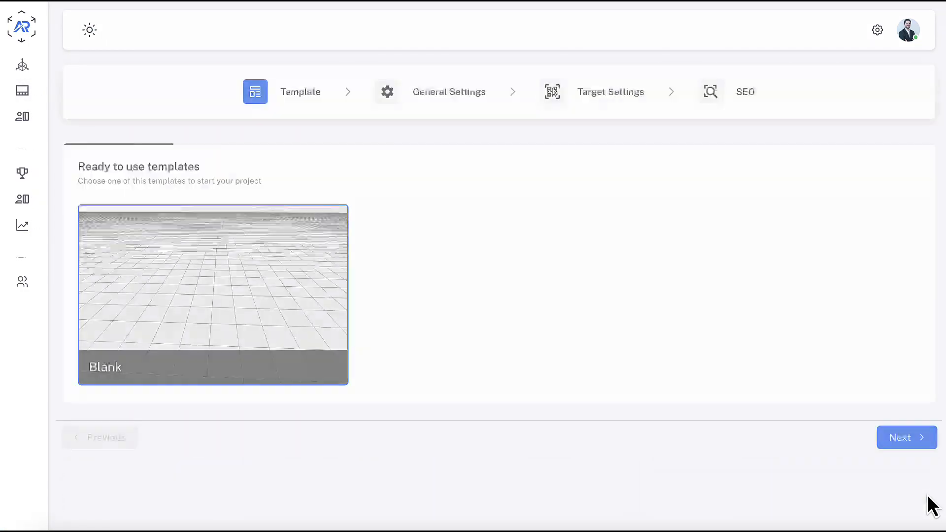
scroll("down", 3)
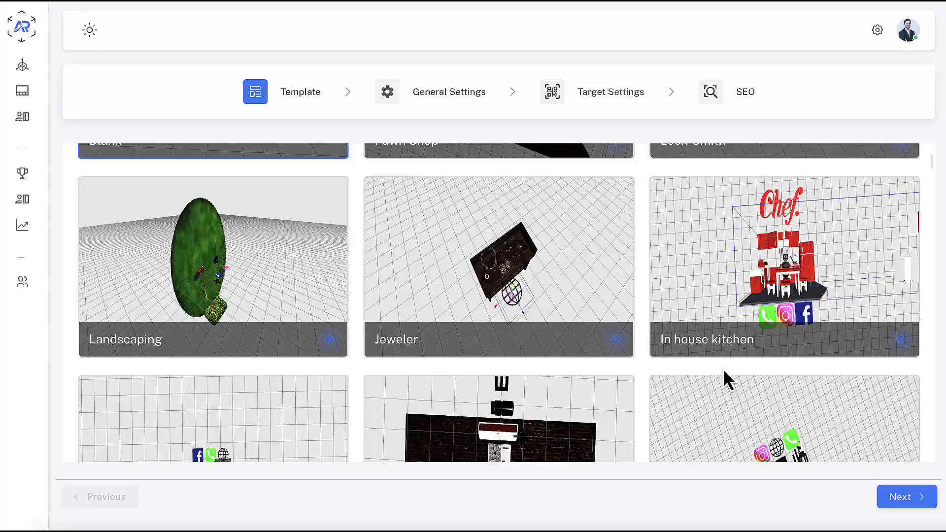
scroll("down", 3)
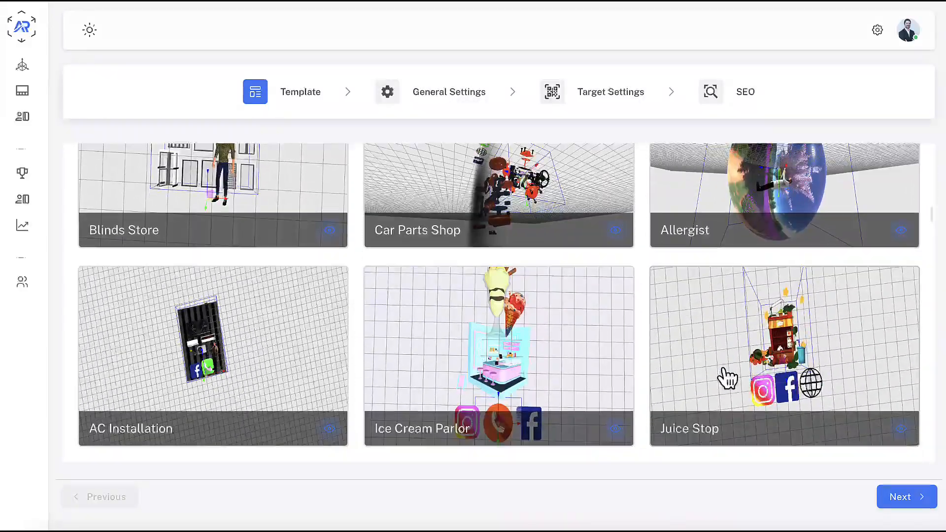
scroll("down", 3)
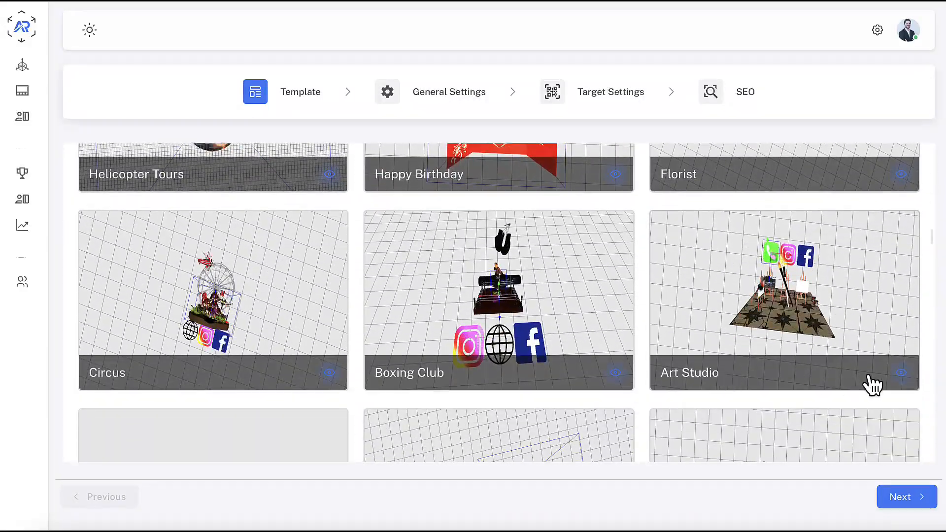
left_click(899, 372)
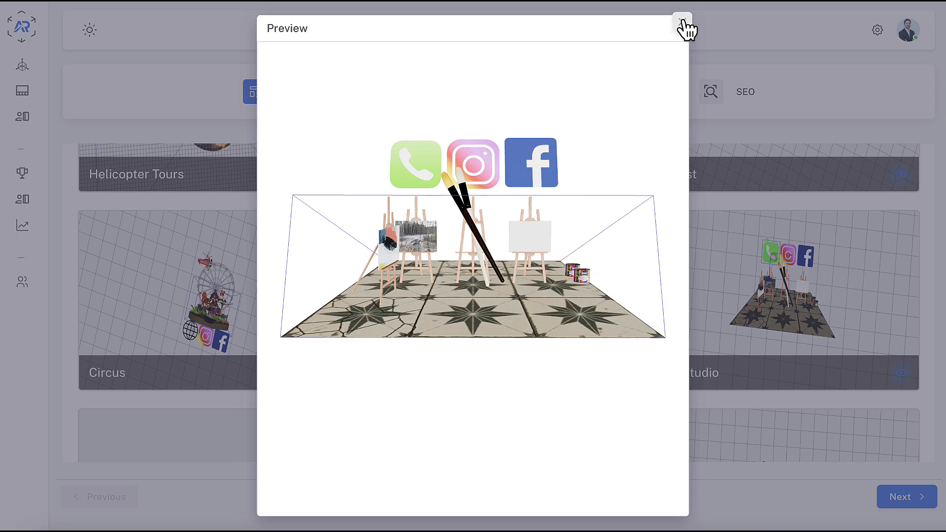
- Name the project 'Art' in General Settings and proceed to target settings
left_click(681, 21)
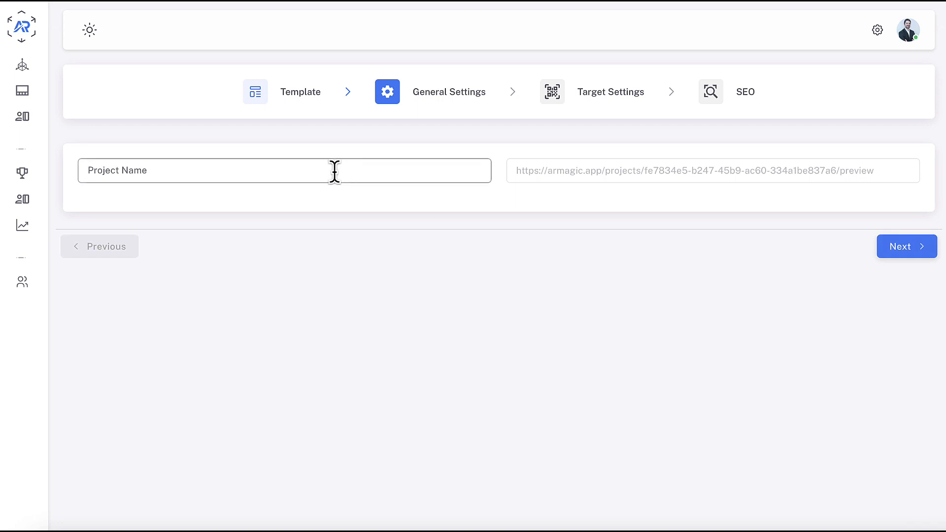
type("Art")
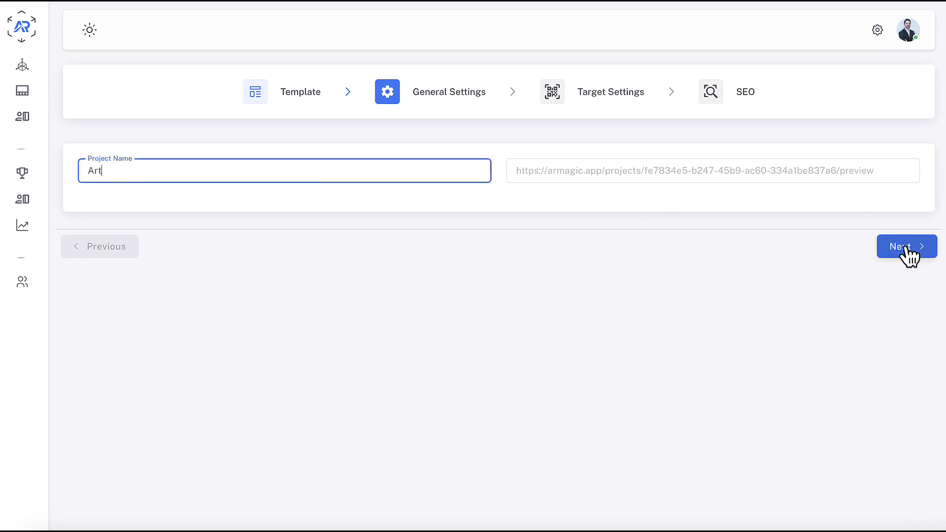
left_click(906, 247)
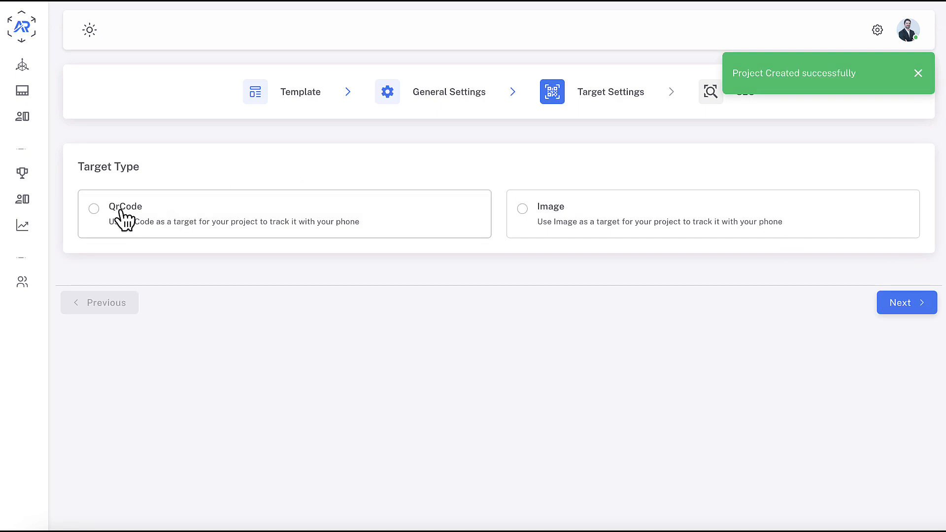
- Choose QrCode as the tracking target, review its options and continue to SEO
left_click(93, 208)
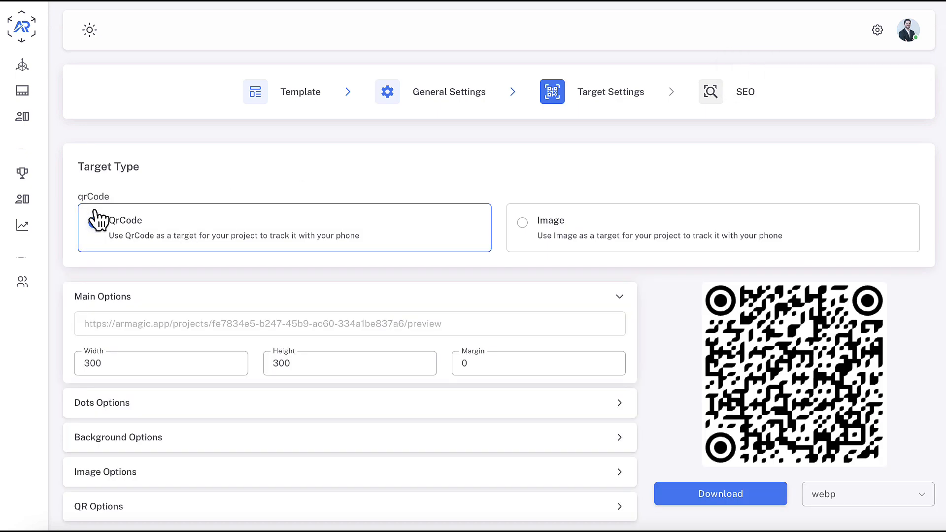
left_click(95, 222)
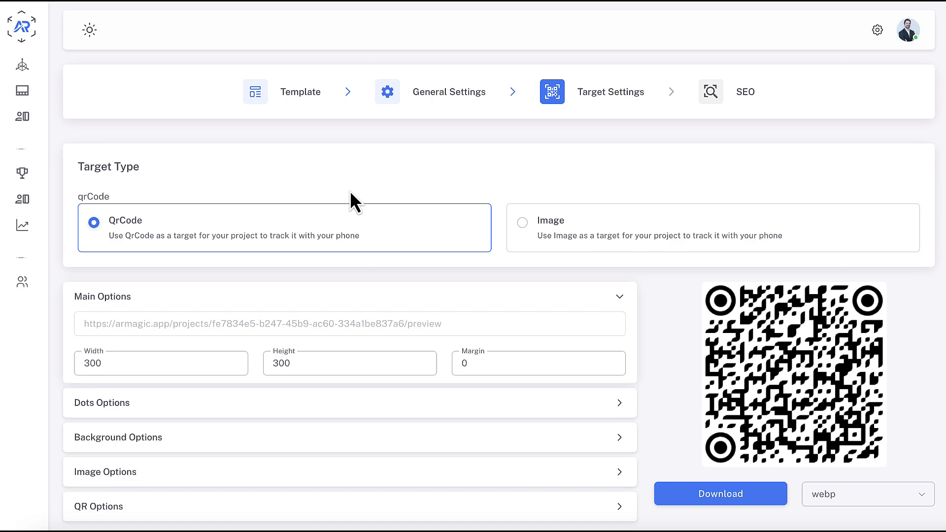
scroll("down", 3)
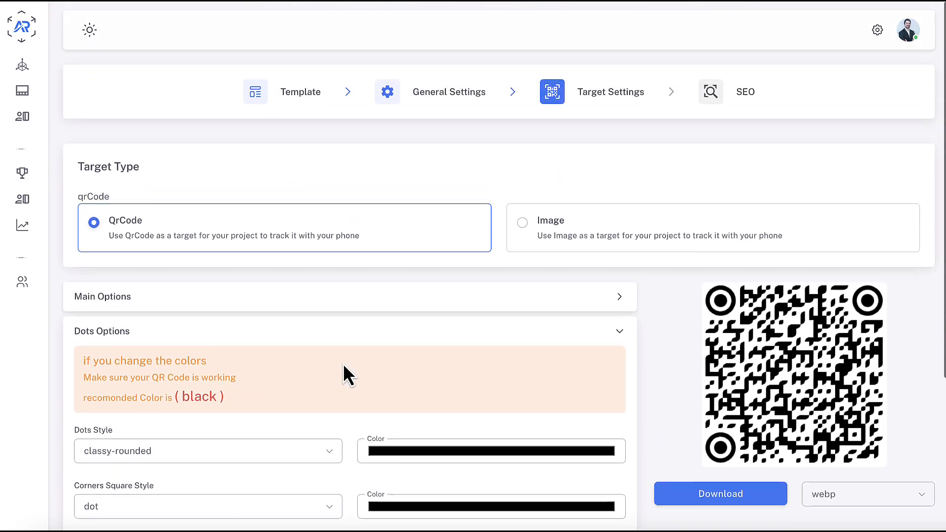
scroll("down", 3)
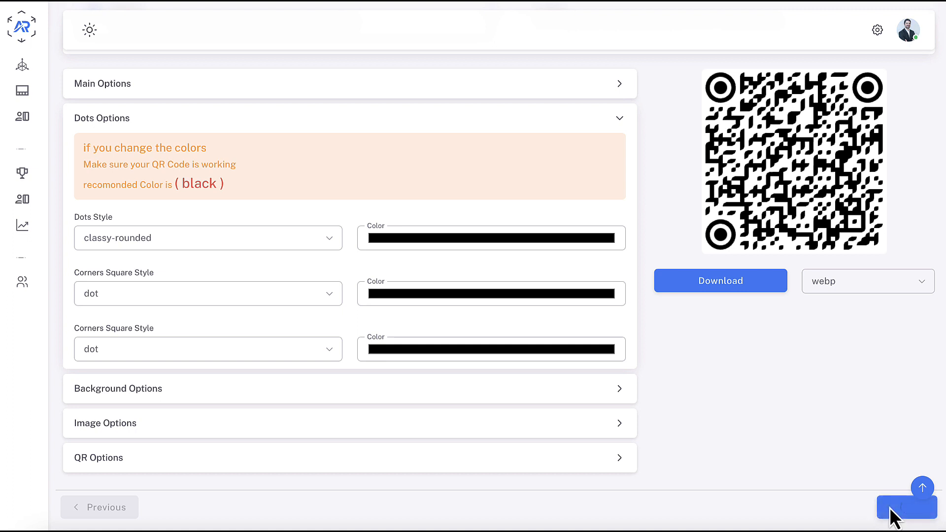
left_click(907, 506)
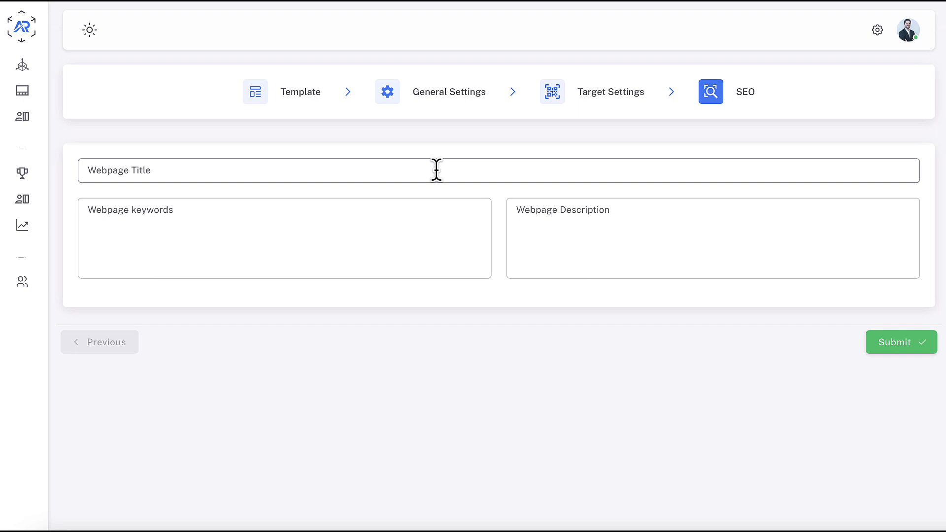
mouse_move(874, 336)
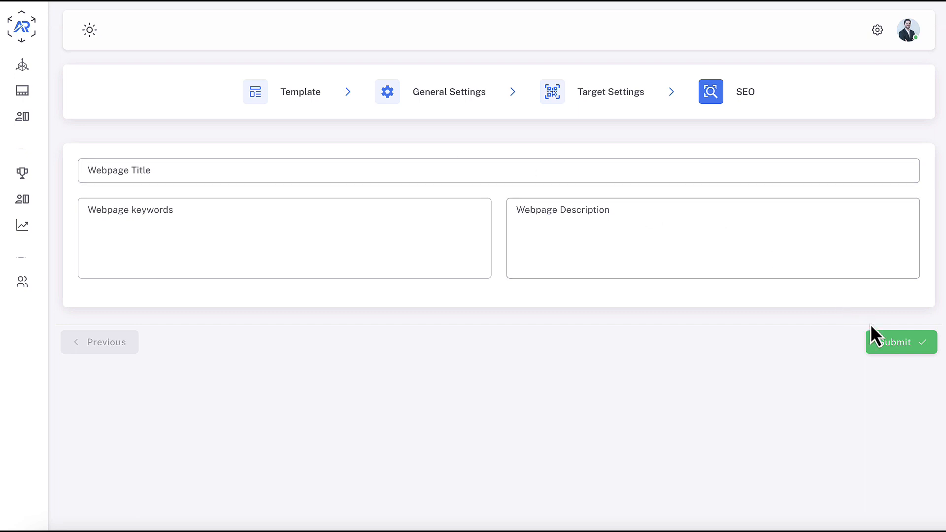
- Submit the setup with empty SEO fields, opening the Art Studio scene editor
left_click(899, 342)
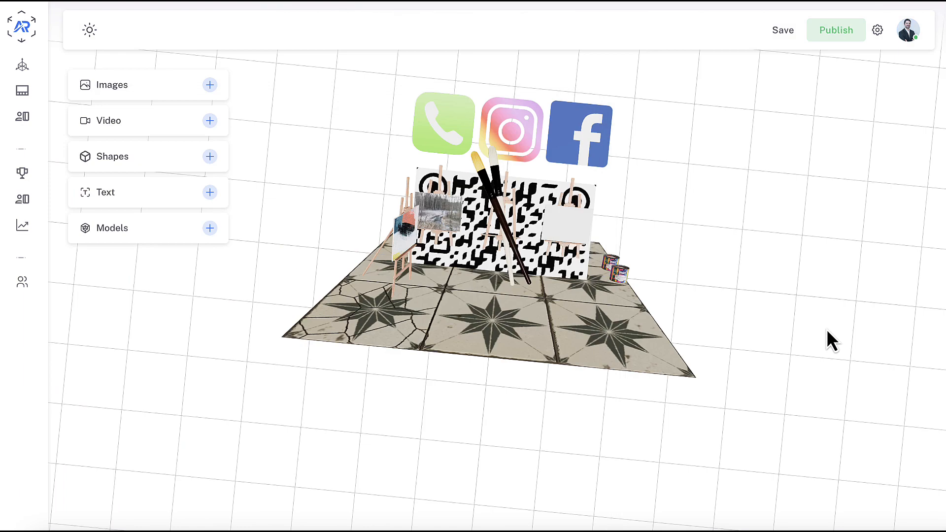
mouse_move(590, 410)
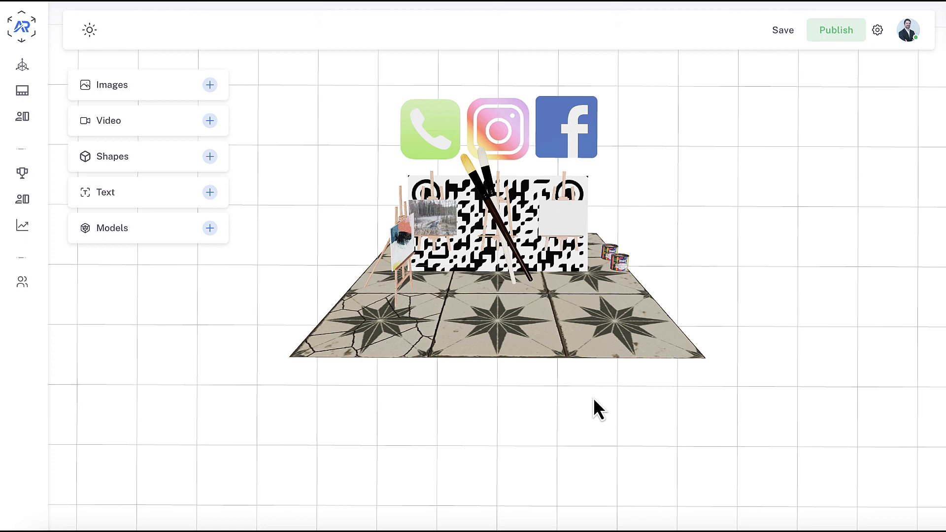
mouse_move(554, 423)
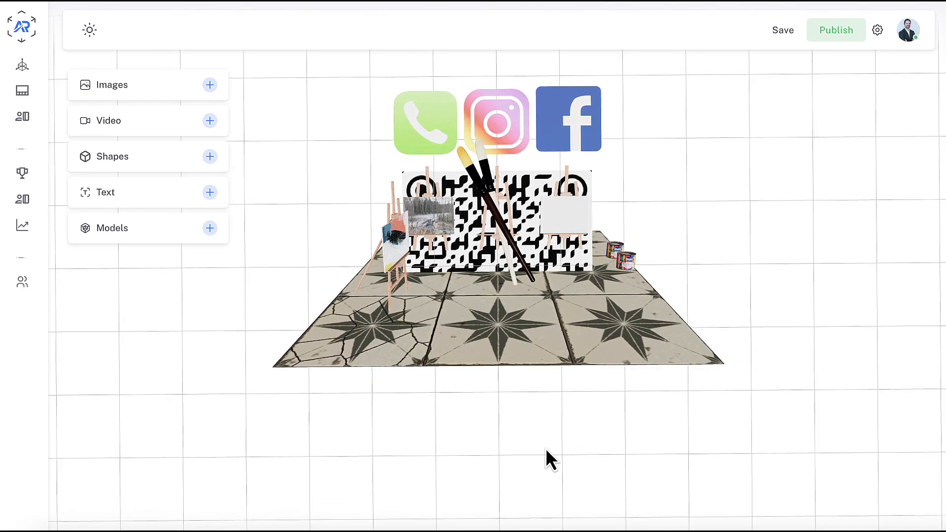
- Straighten the Facebook icon with rotate and scale gizmos, then select the Instagram icon
left_click(568, 118)
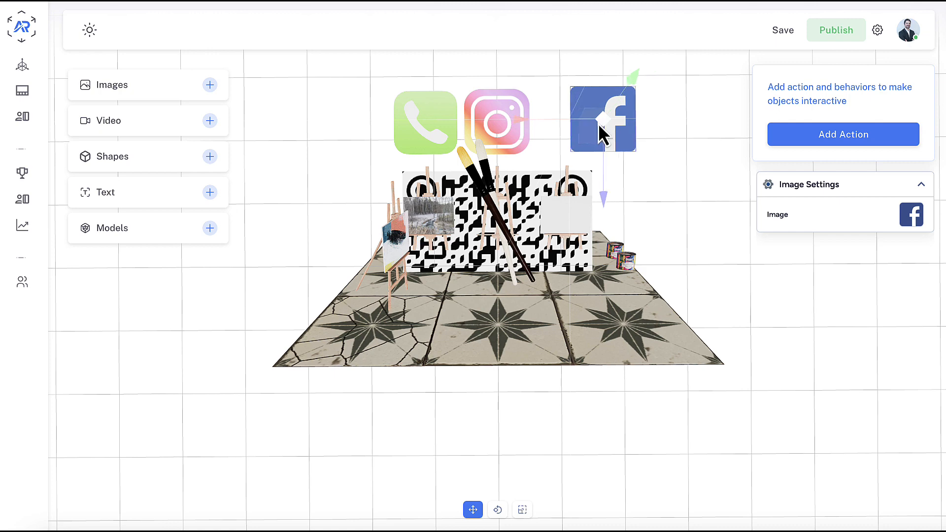
mouse_move(497, 509)
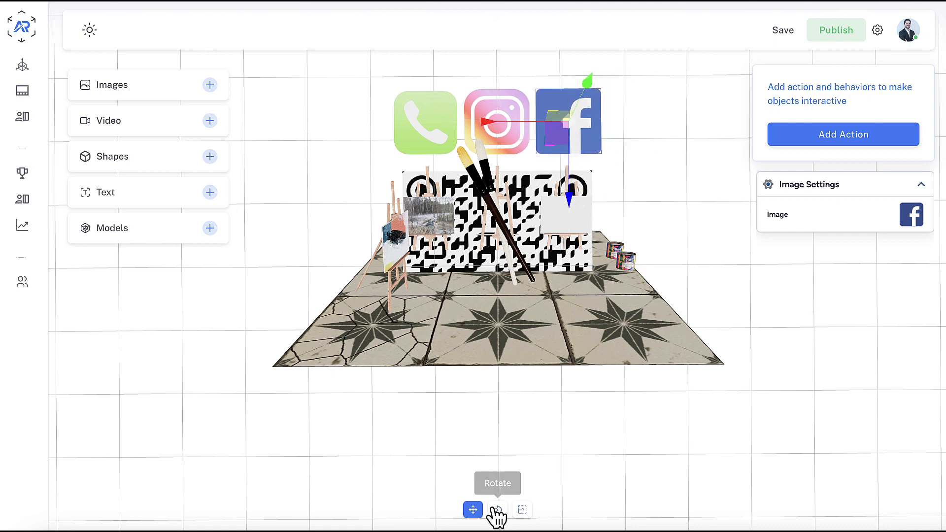
left_click(496, 509)
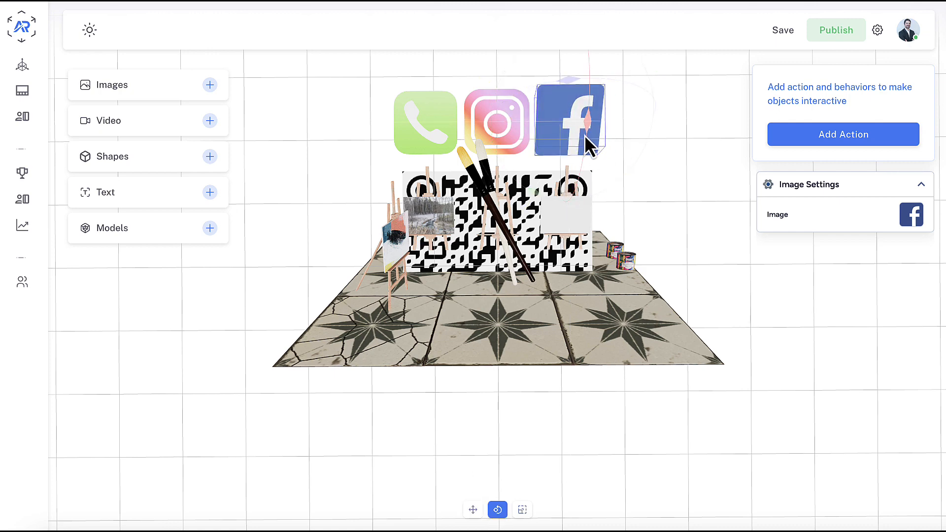
left_click(568, 120)
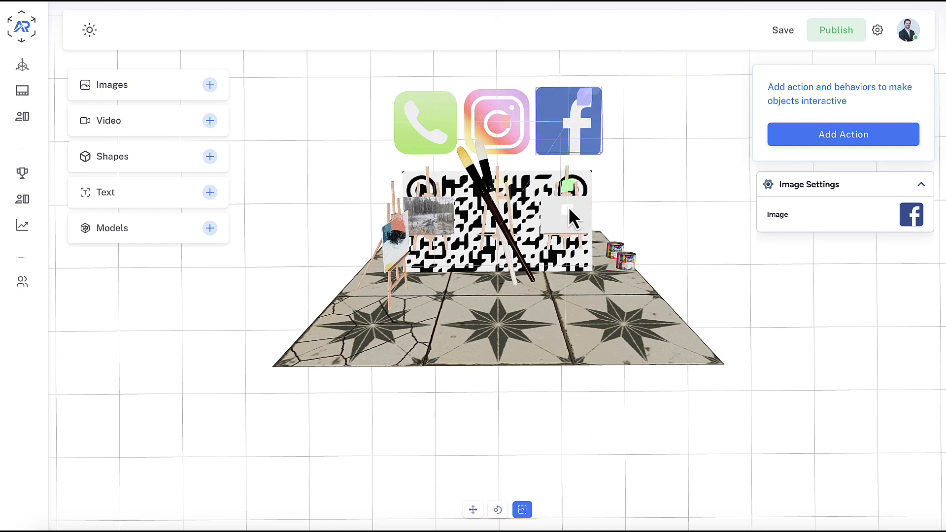
mouse_move(576, 220)
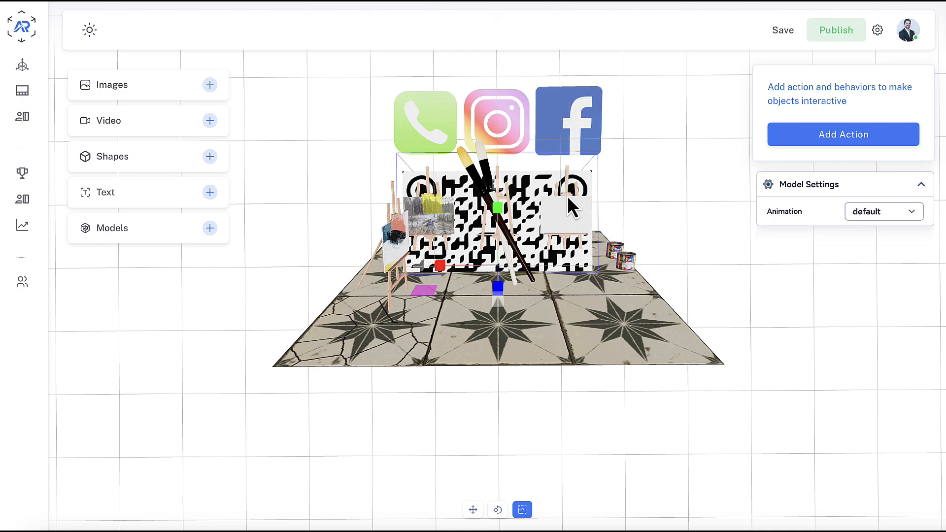
left_click(497, 120)
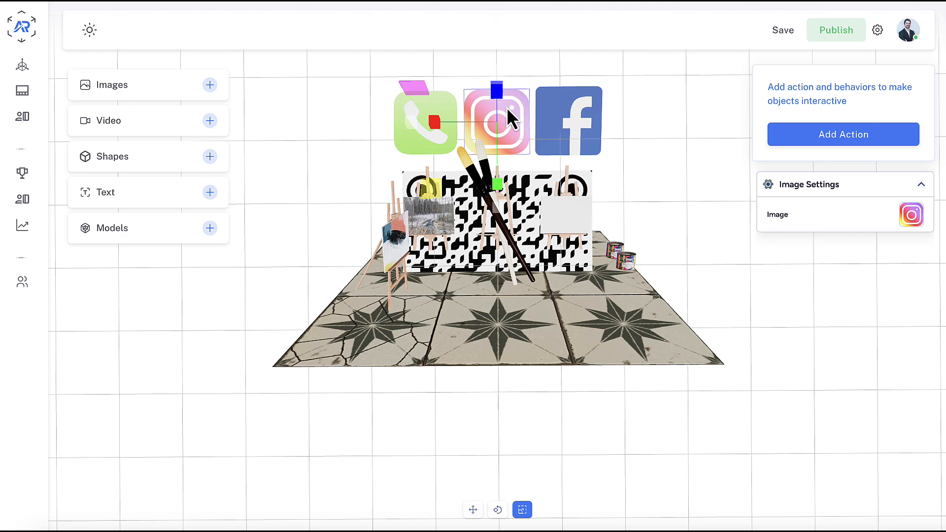
mouse_move(842, 134)
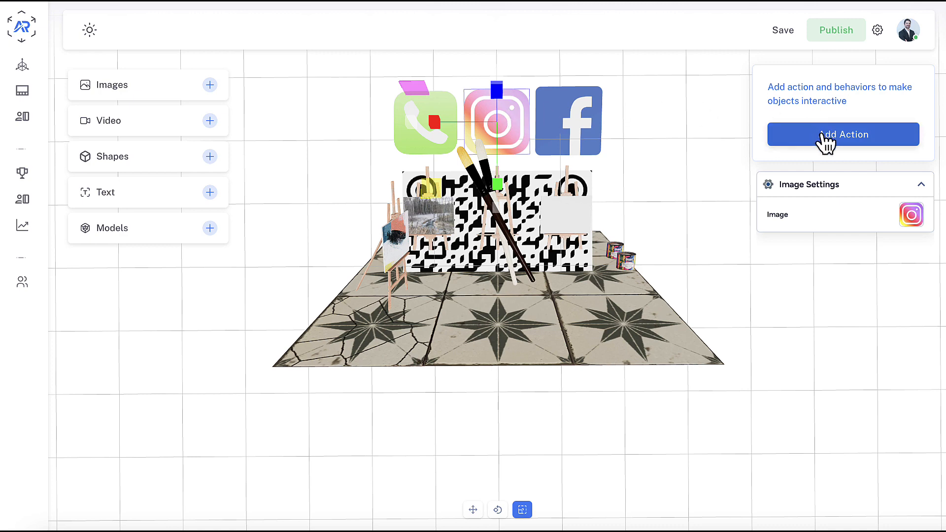
- Give the Instagram icon an Open a Web Page action pointing to the Instagram URL
left_click(842, 134)
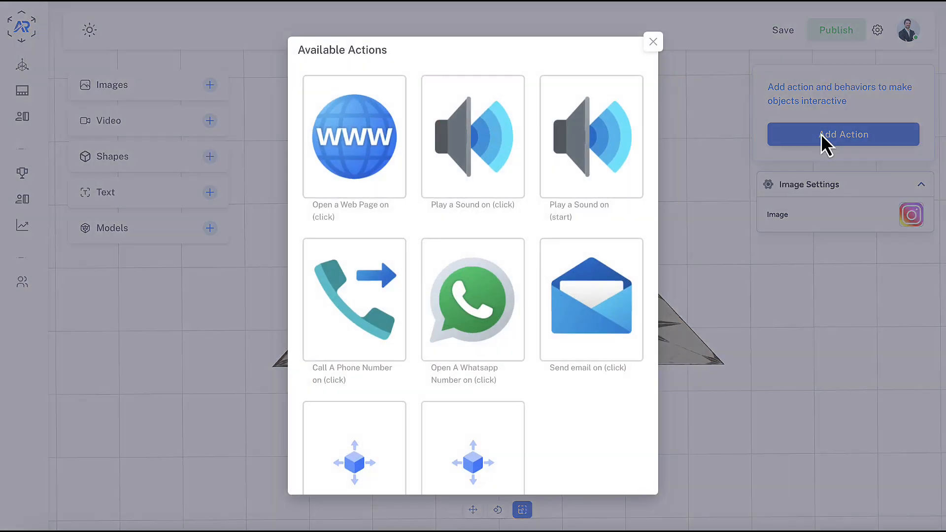
left_click(353, 136)
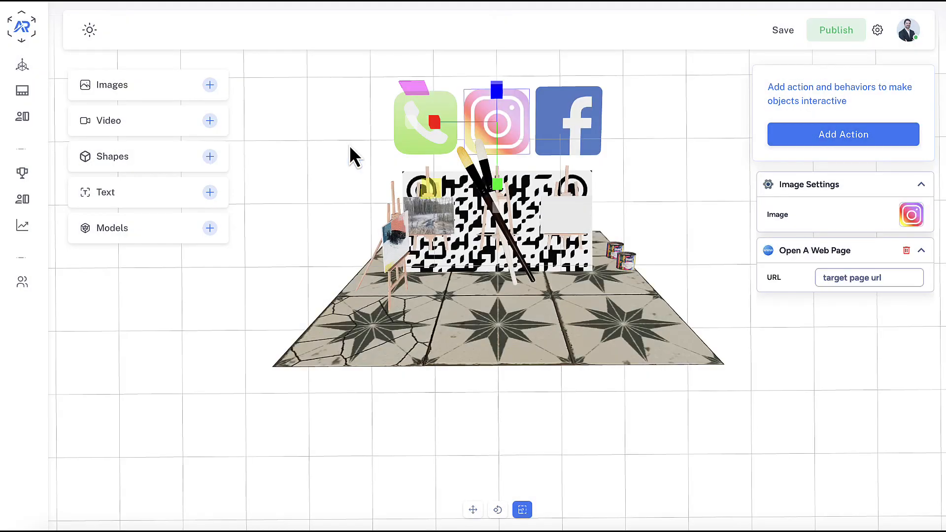
left_click(869, 278)
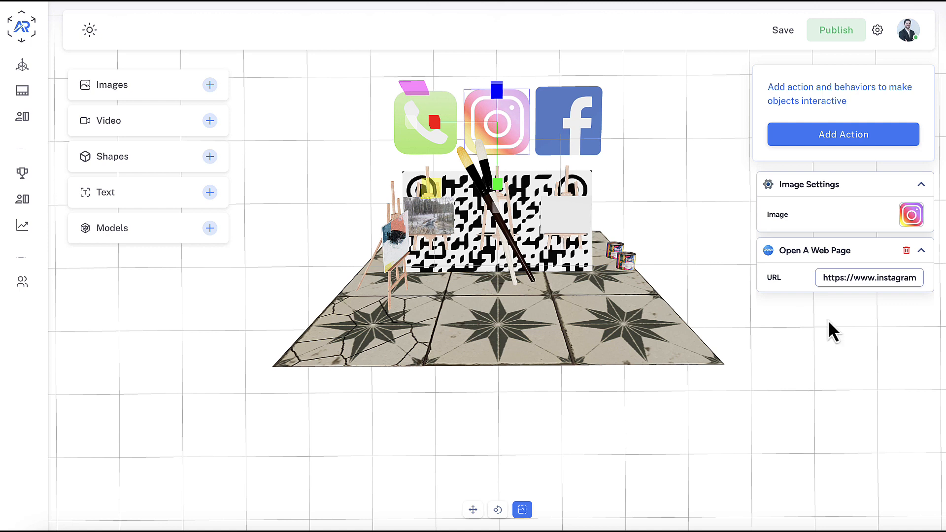
mouse_move(274, 121)
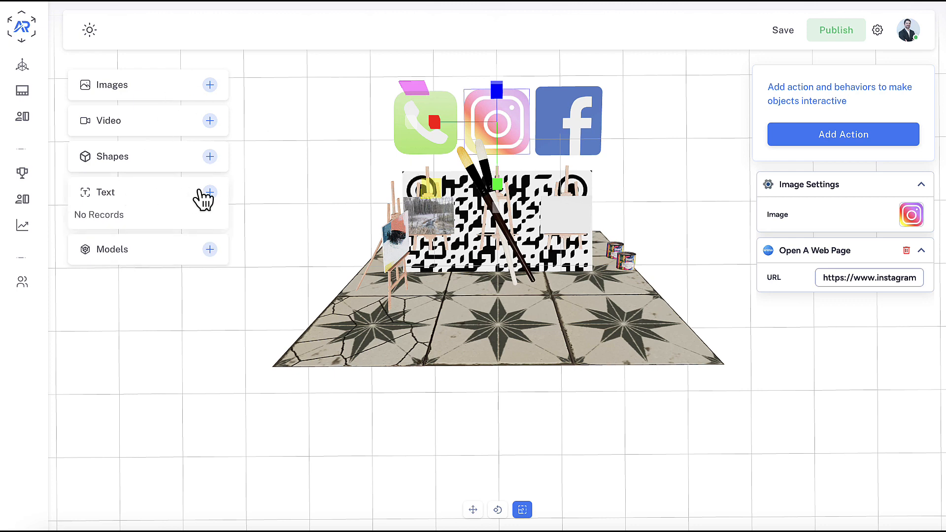
- Add a text object 'Follow Us on On Social for Examples!' and save it into the scene
left_click(209, 192)
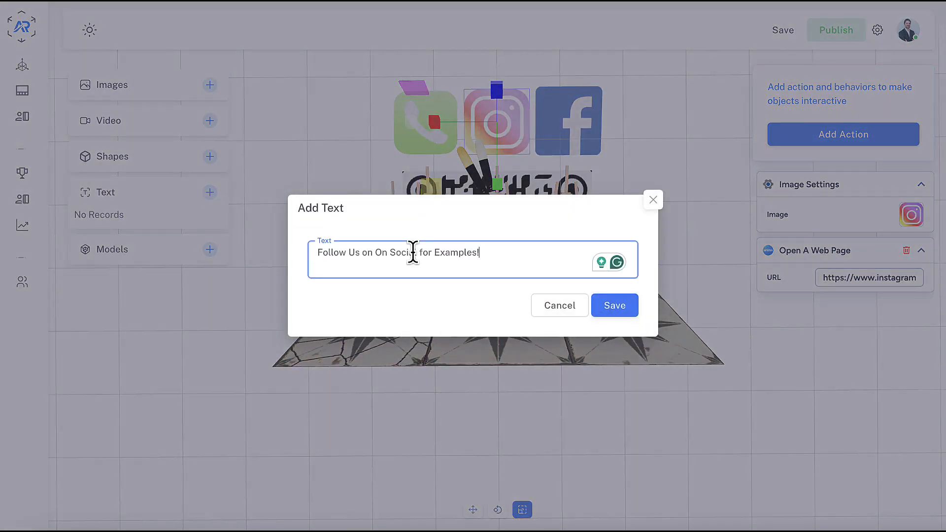
left_click(613, 305)
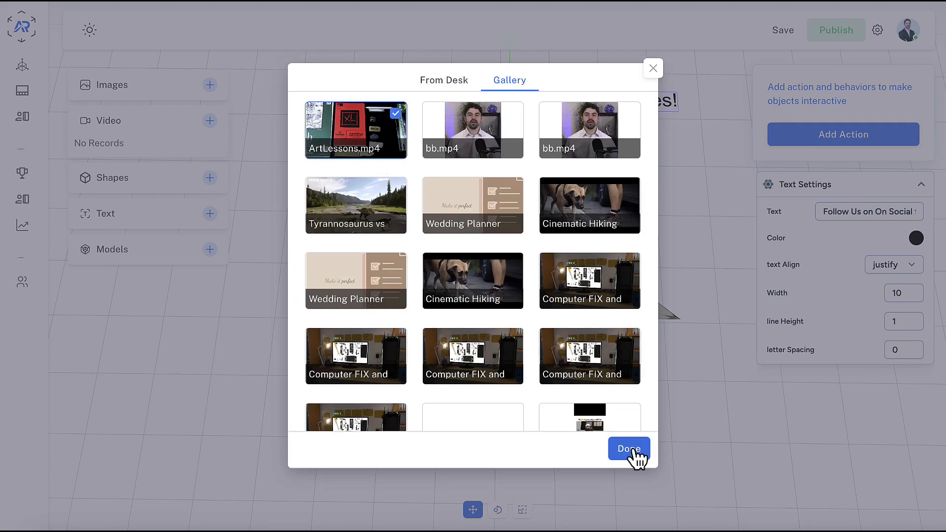
- Try the ArtLessons.mp4 video panel, save the project without it, and begin adding a model
left_click(627, 449)
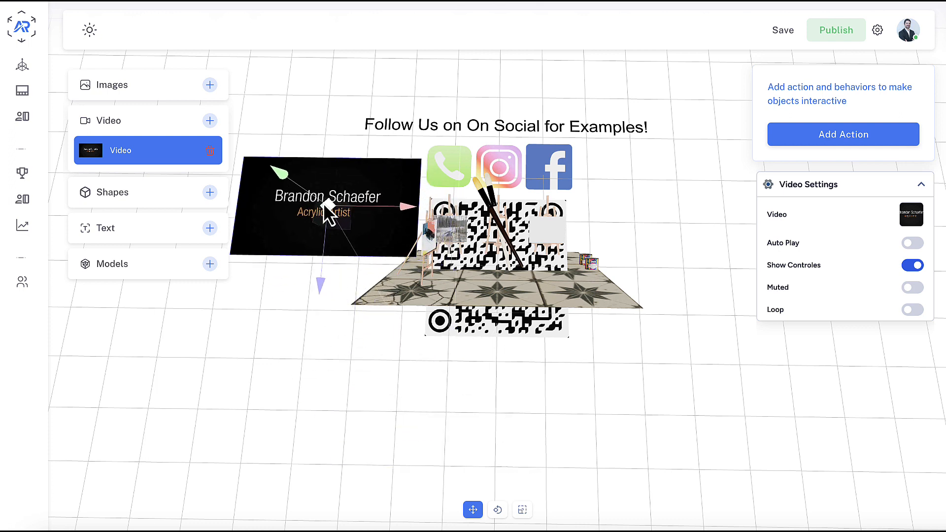
left_click(496, 510)
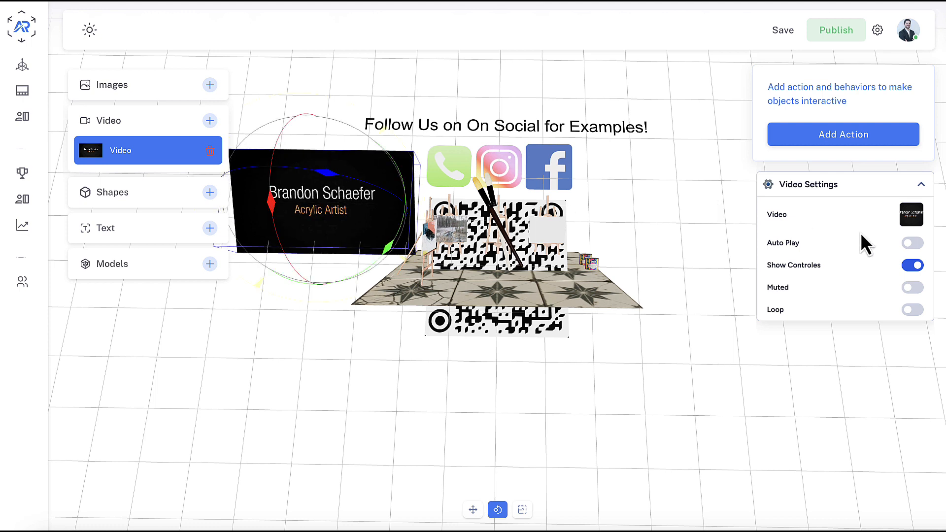
left_click(912, 242)
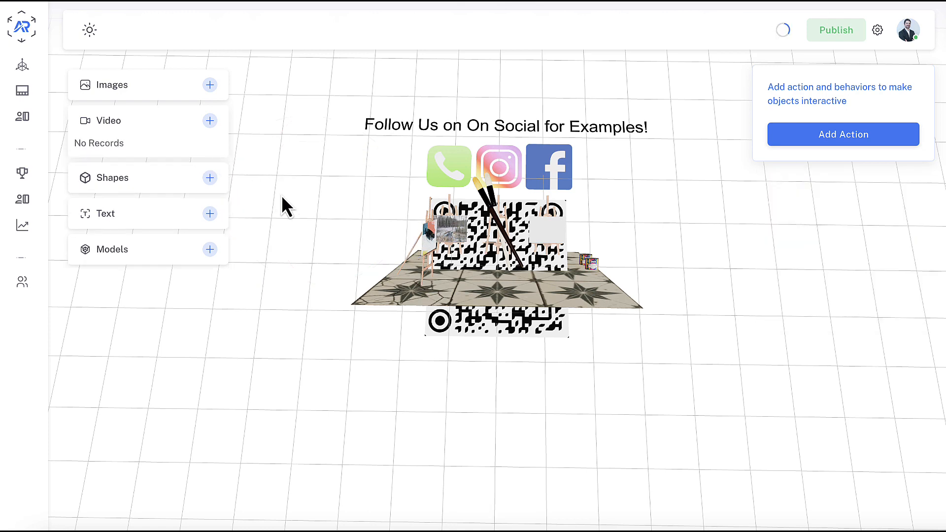
left_click(209, 249)
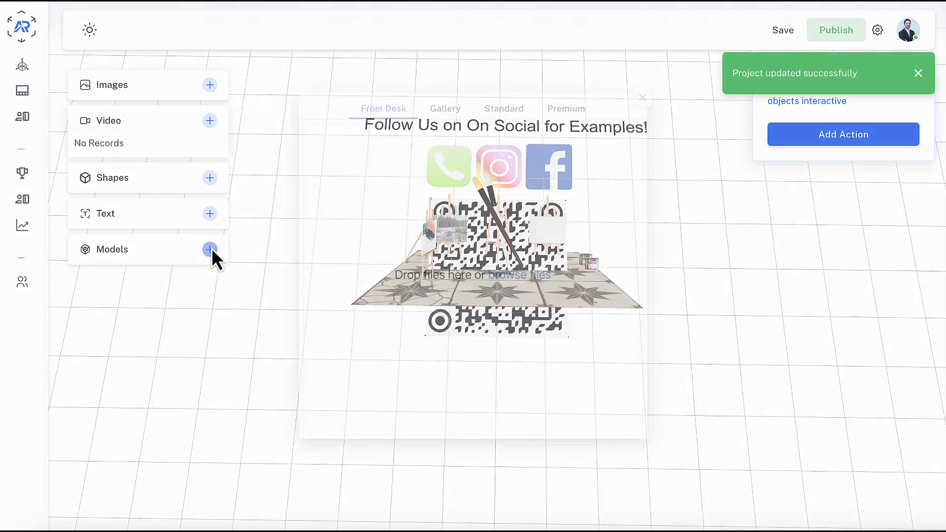
- Search Premium models for 'flower' and preview the Blooming hibiscus animation
left_click(572, 98)
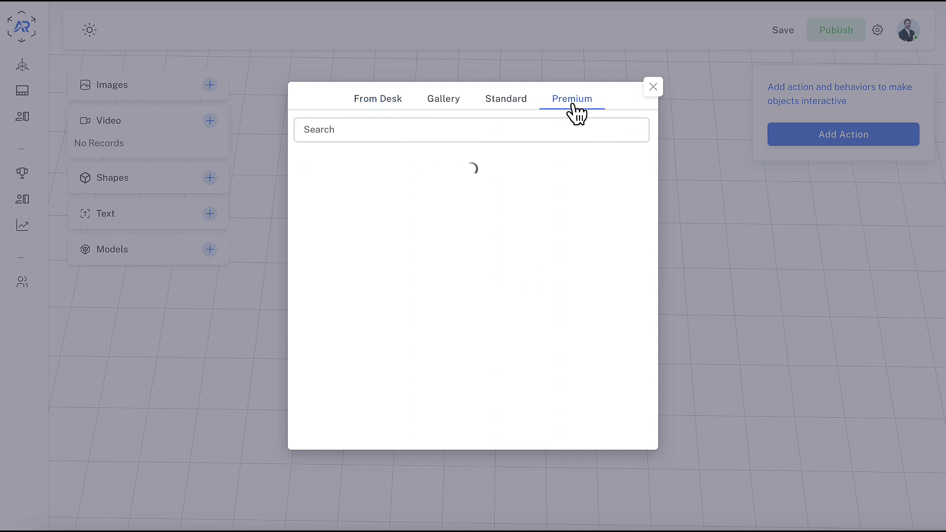
type("flow")
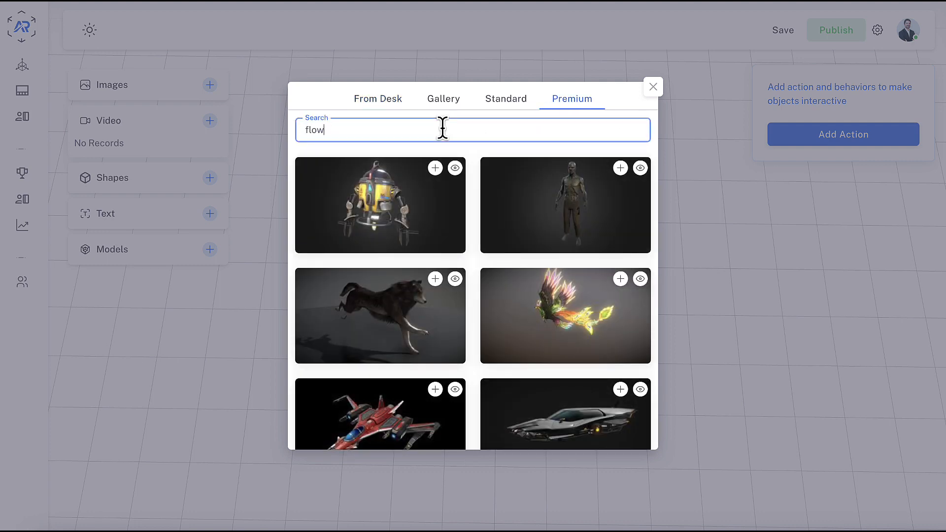
type("er")
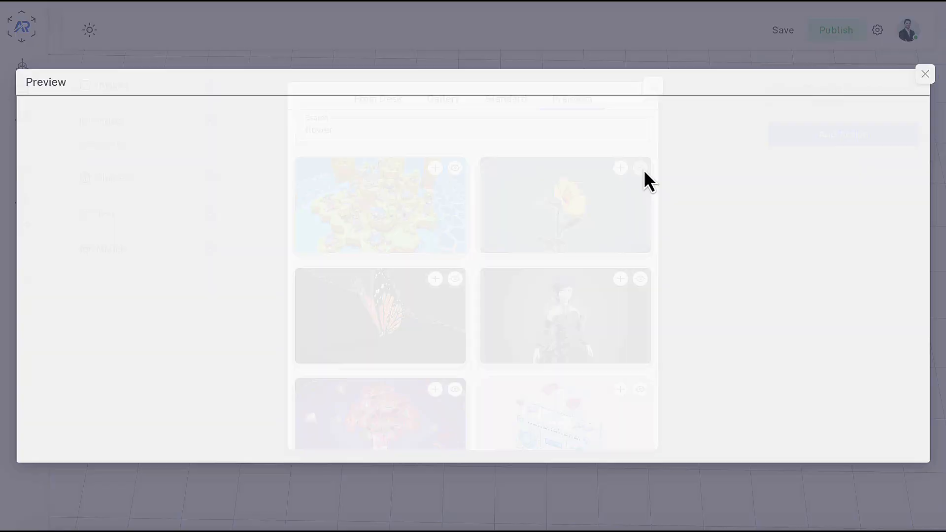
left_click(564, 205)
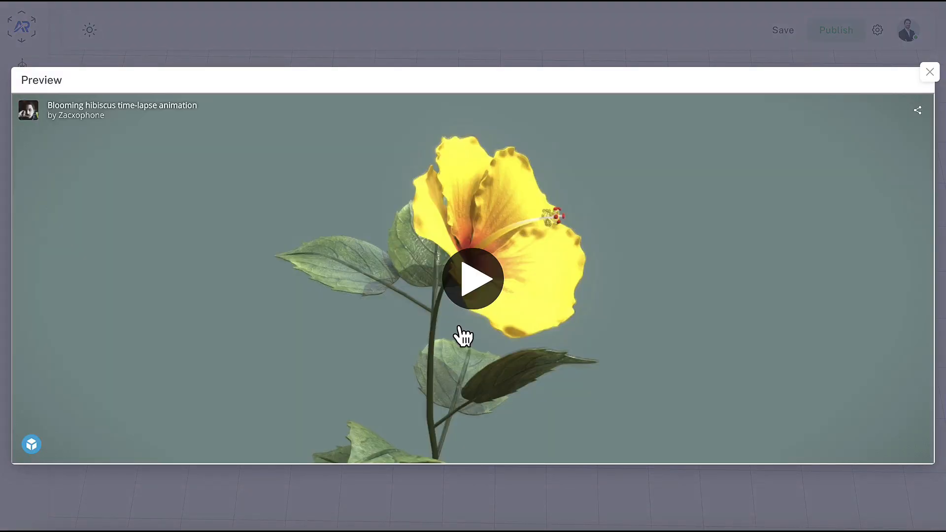
left_click(473, 277)
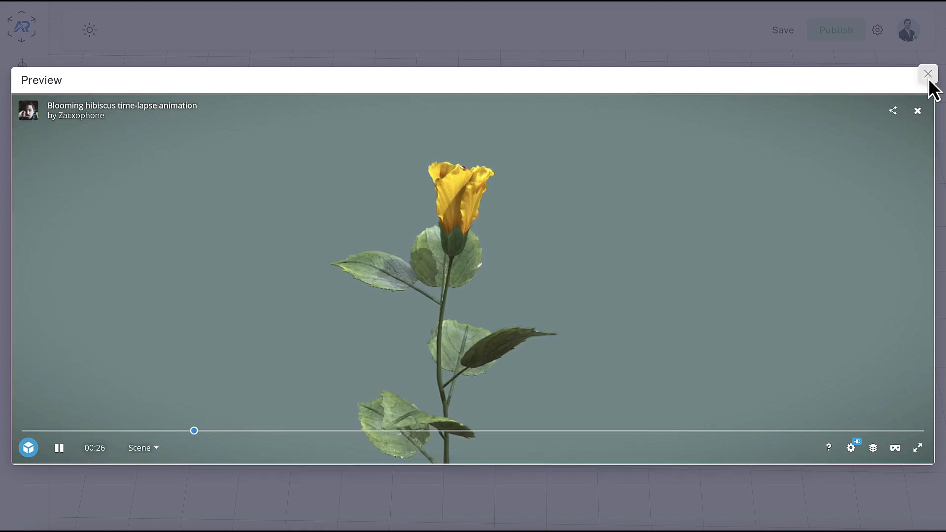
left_click(927, 74)
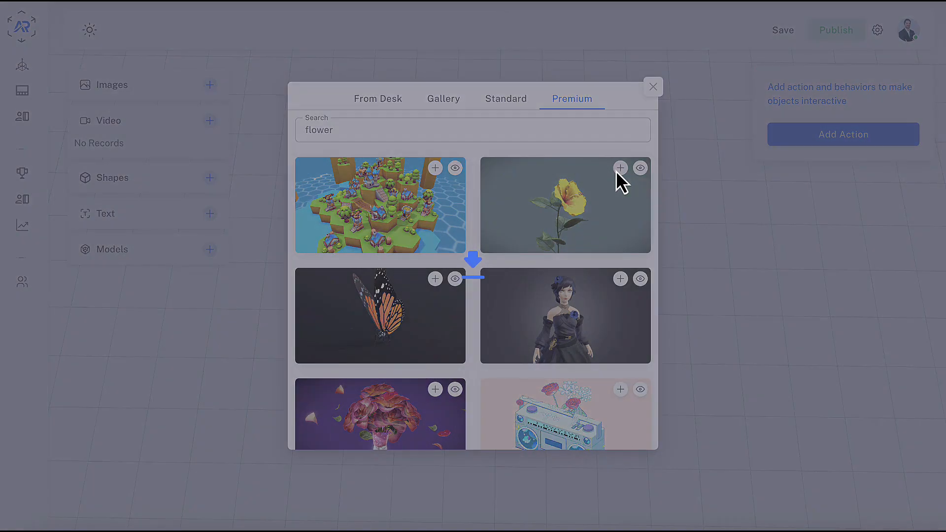
- Add the hibiscus flower model to the scene and save the project
left_click(619, 167)
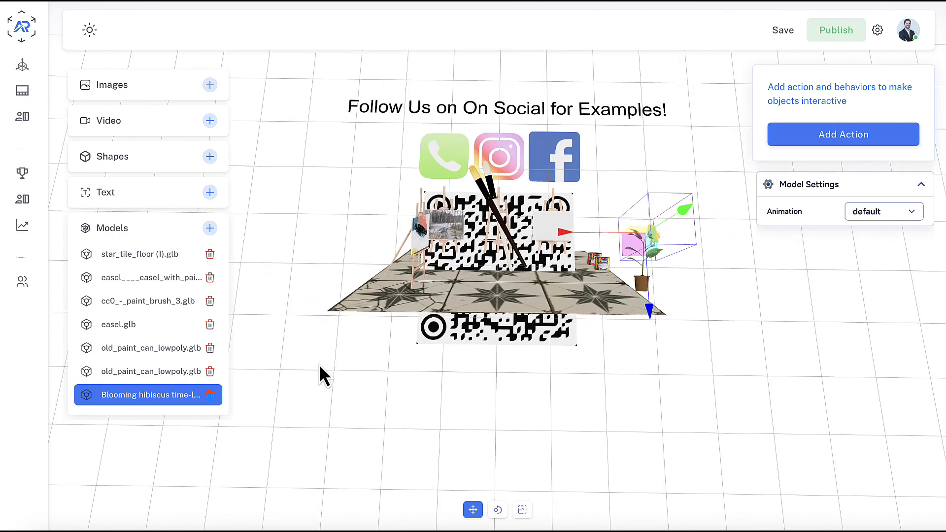
left_click(211, 394)
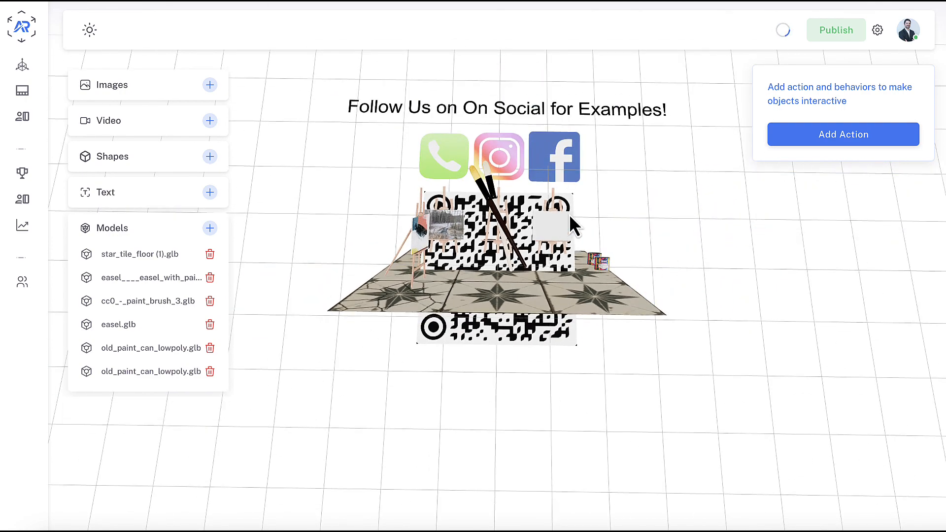
- Publish the AR experience and download its QR code
left_click(836, 30)
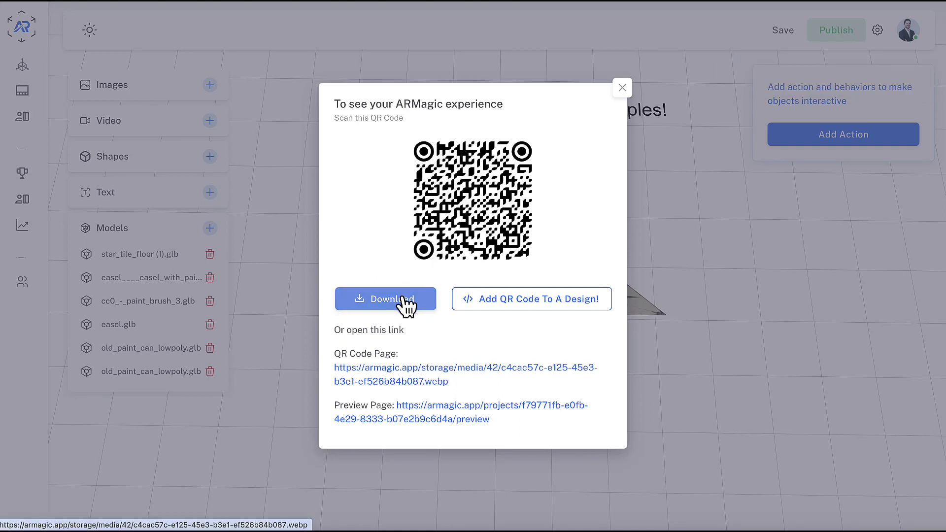
left_click(386, 299)
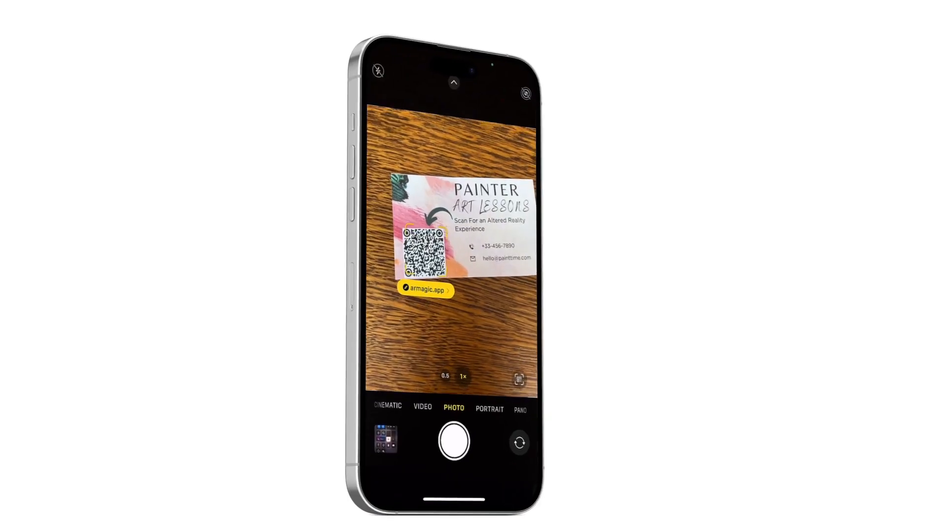
- Follow the scanned armagic.app link so the Art Studio AR scene loads over the card
left_click(425, 289)
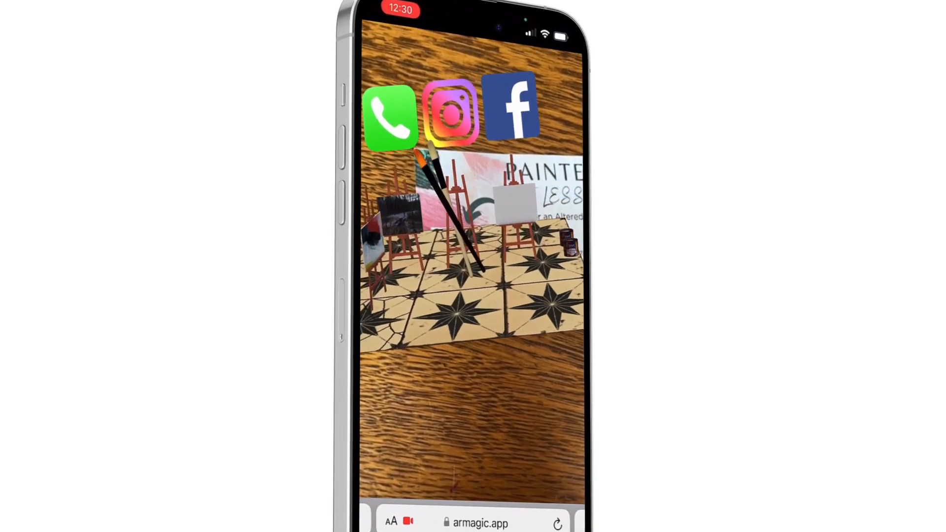
left_click(449, 111)
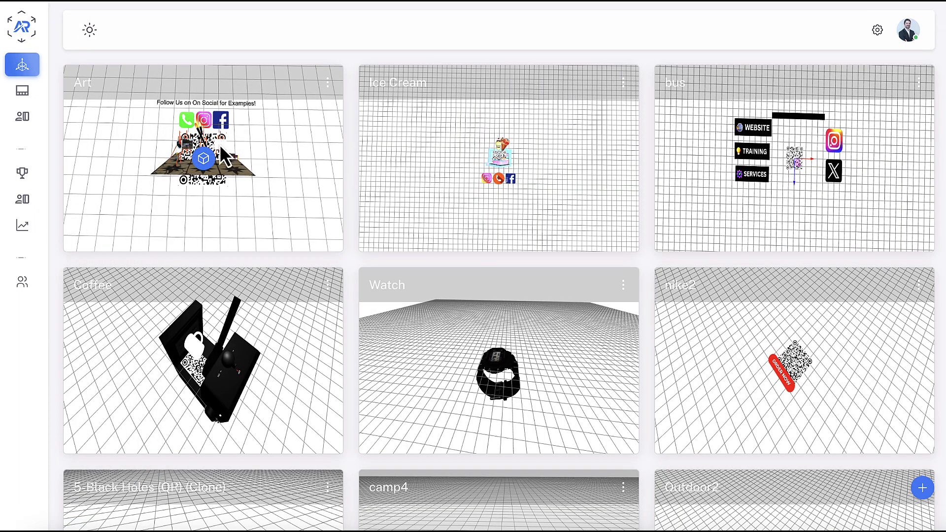
mouse_move(203, 159)
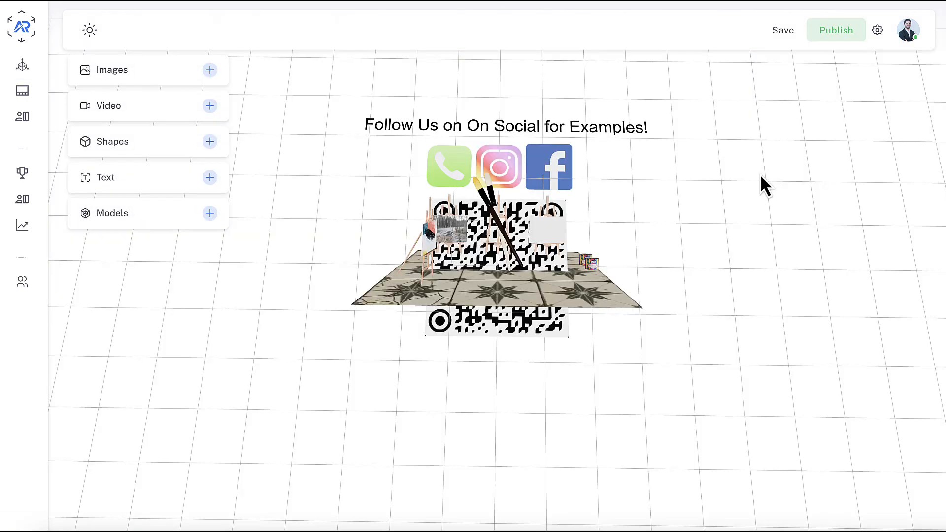
mouse_move(836, 29)
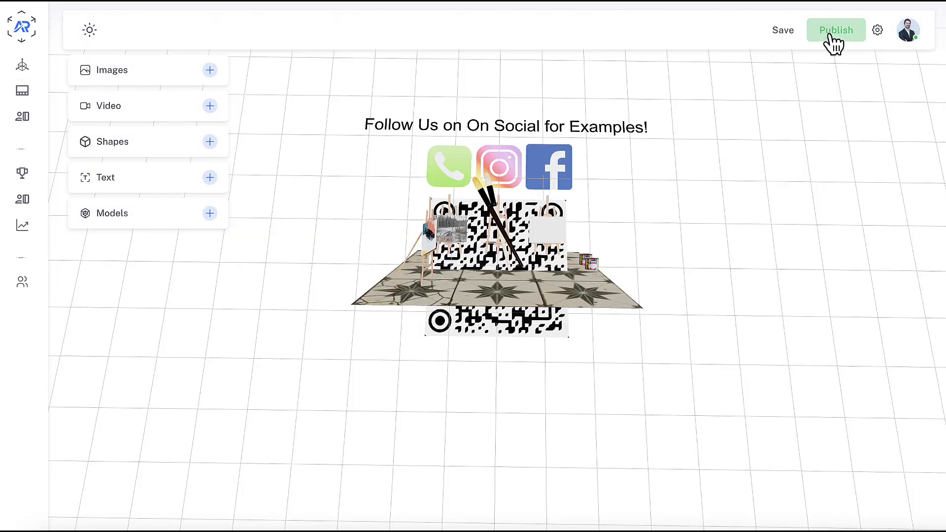
- Publish the Art project, show its QR code, and choose Add QR Code To A Design
left_click(836, 29)
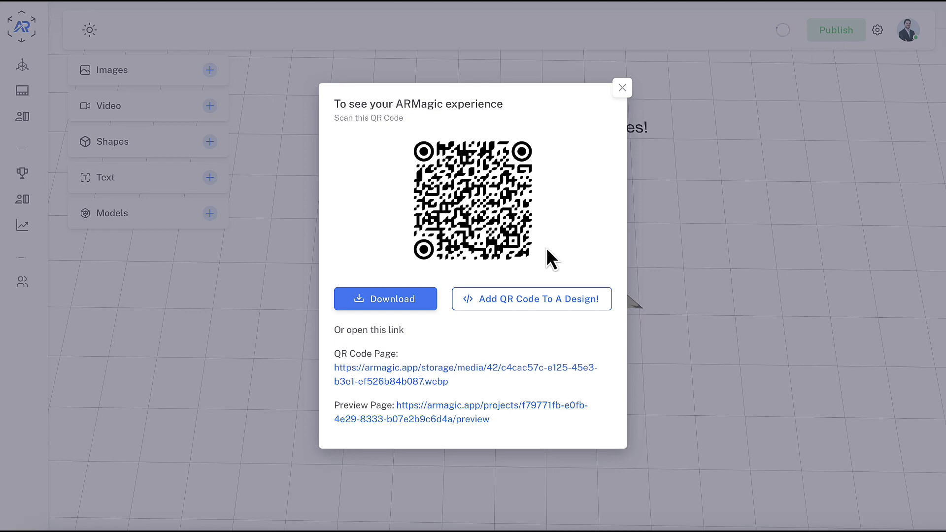
left_click(531, 298)
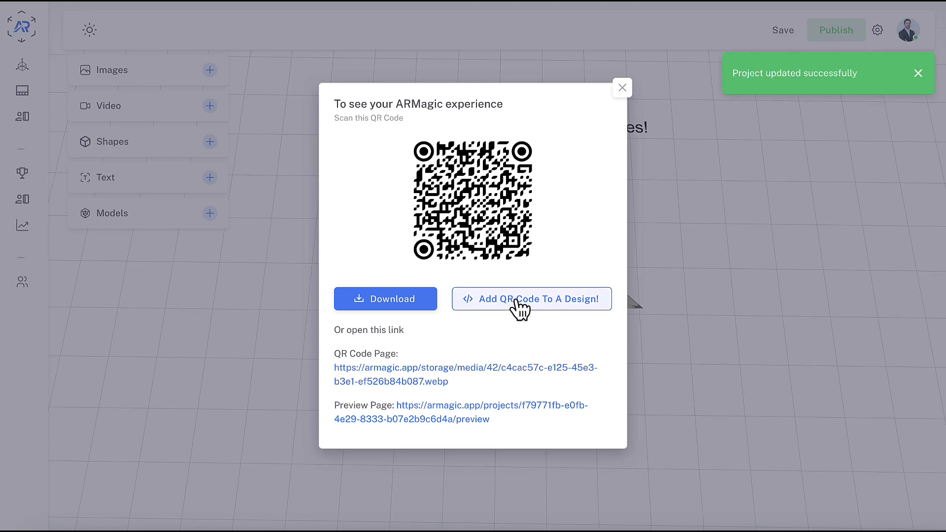
left_click(531, 299)
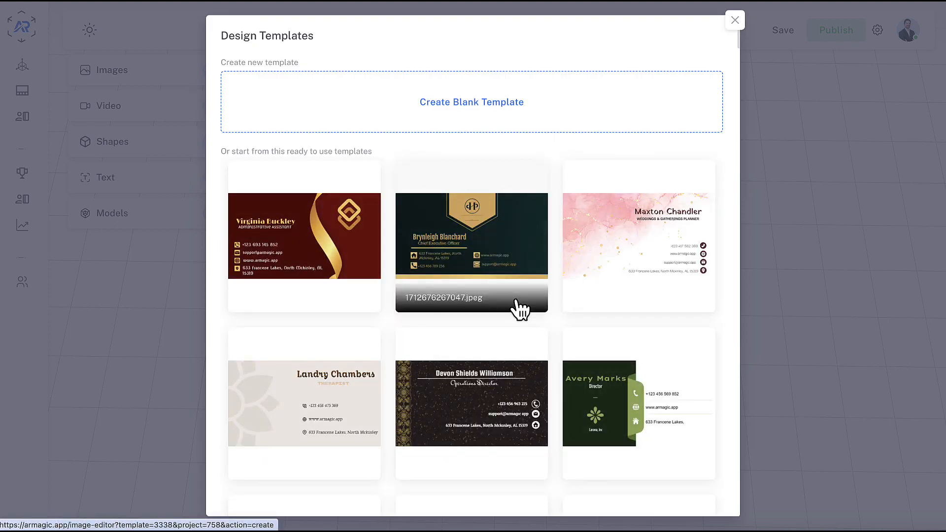
mouse_move(560, 331)
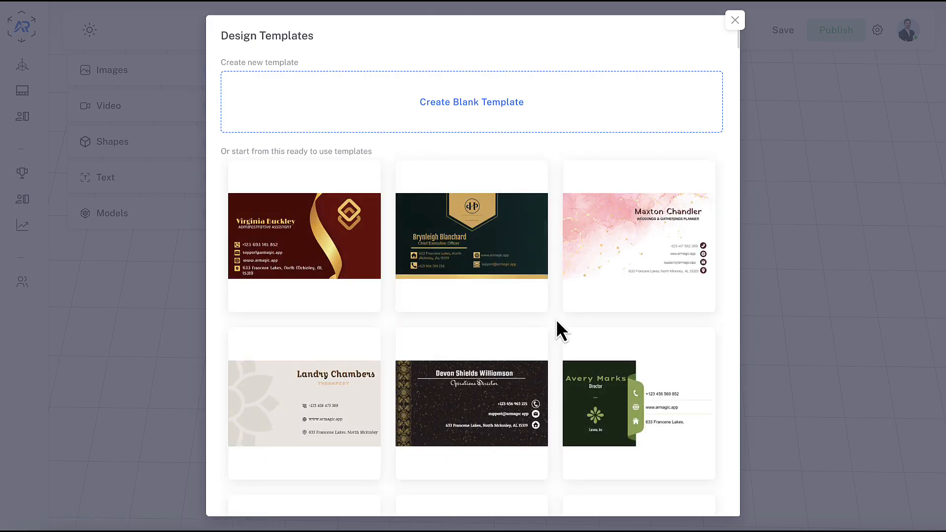
mouse_move(525, 242)
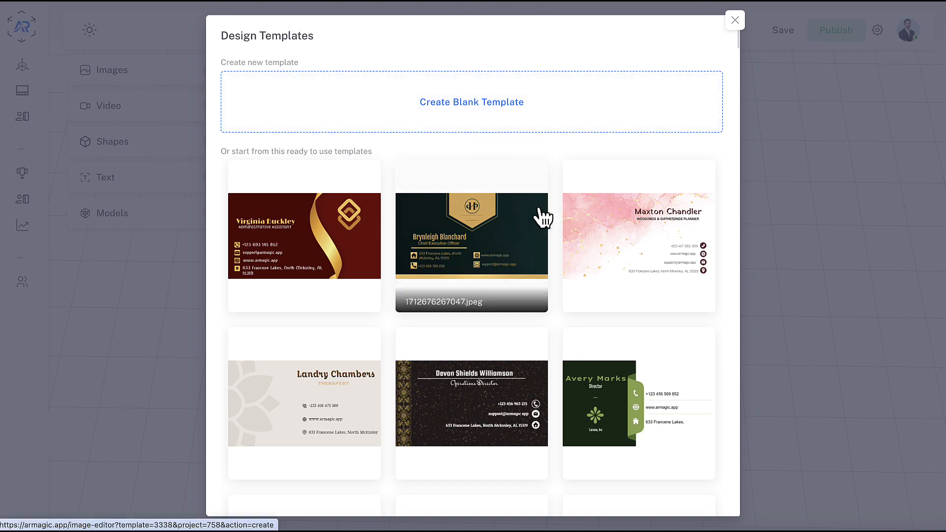
- Scroll the Design Templates and pick the purple SCAN HERE flyer for the QR code
scroll("down", 3)
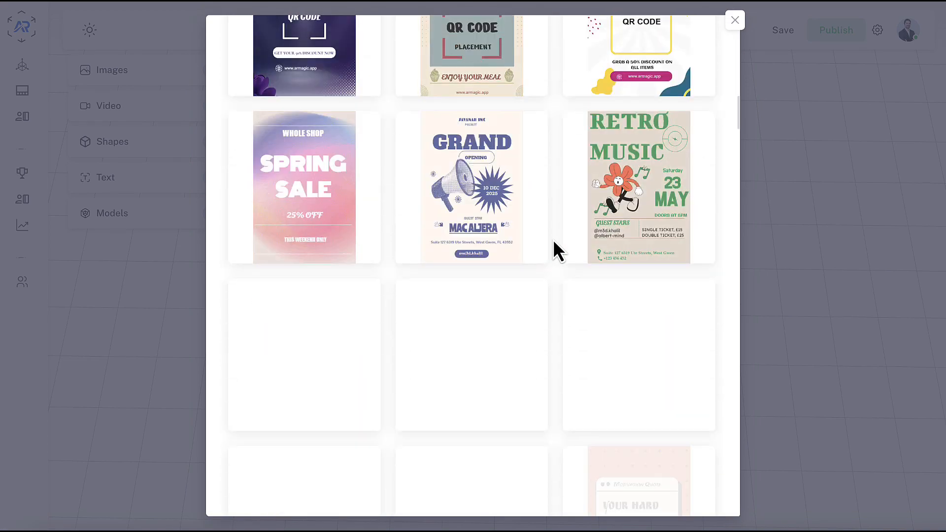
scroll("down", 3)
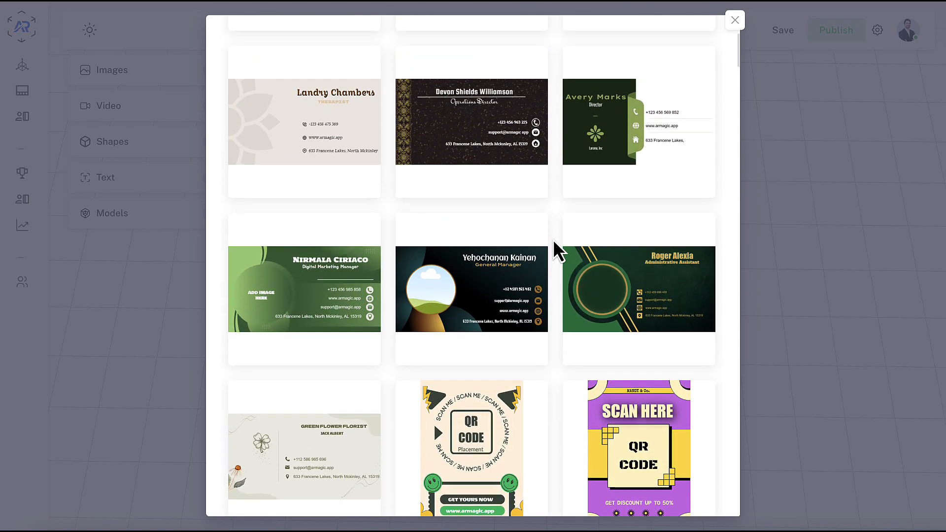
scroll("down", 3)
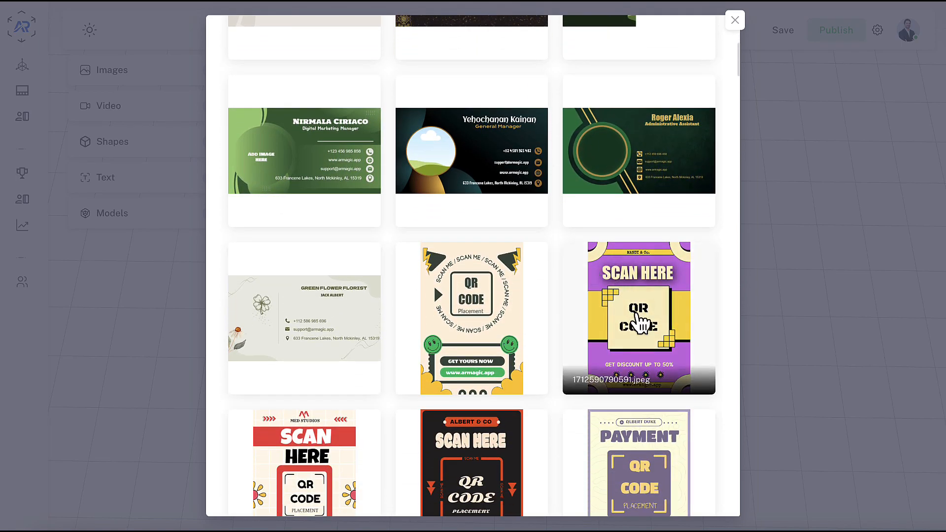
left_click(638, 318)
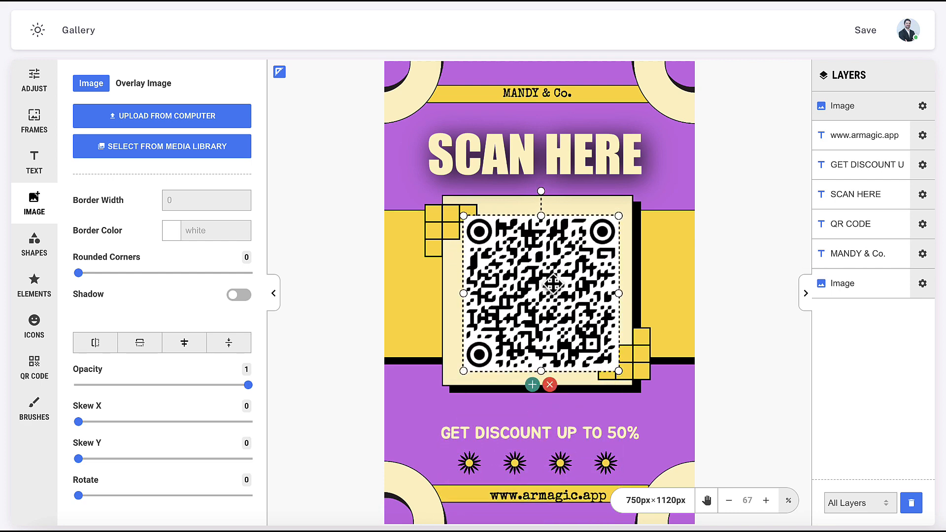
mouse_move(845, 194)
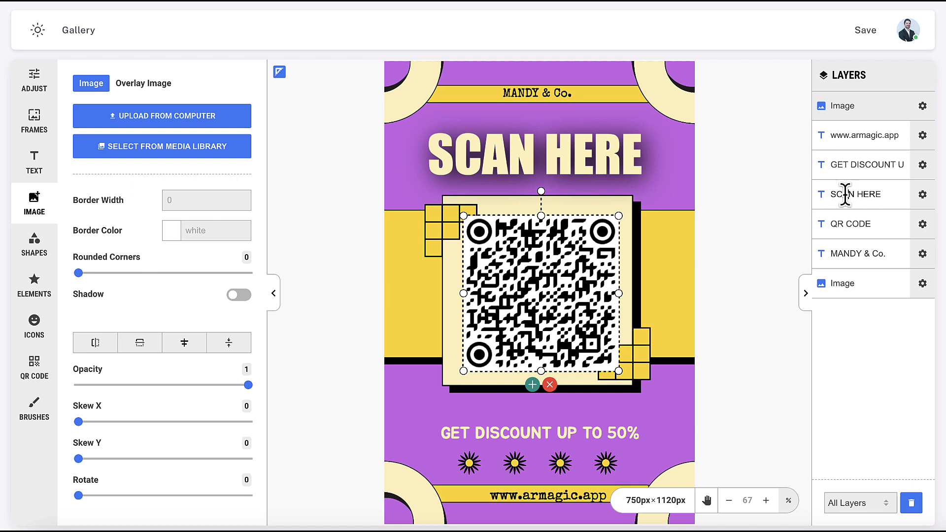
- Select the SCAN HERE heading, browse the Elements library, then bring up the flyer's save dialog
left_click(855, 194)
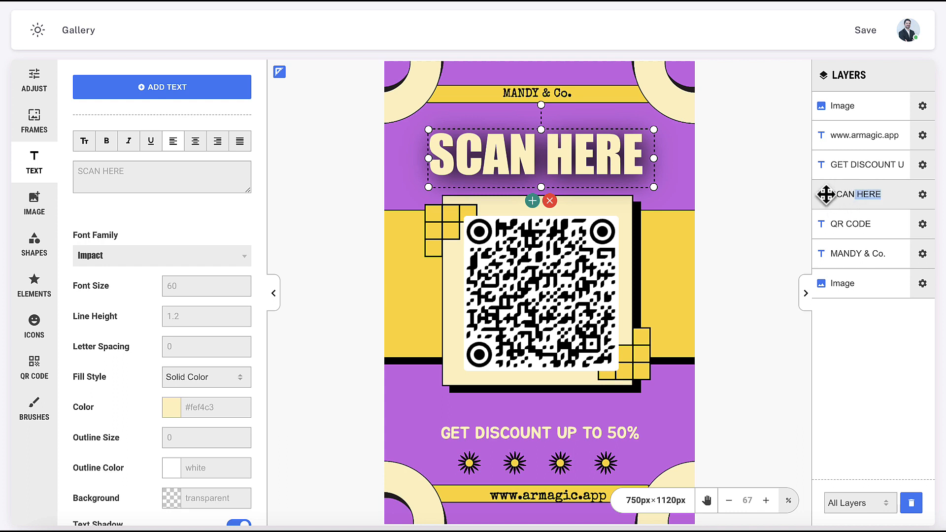
mouse_move(790, 201)
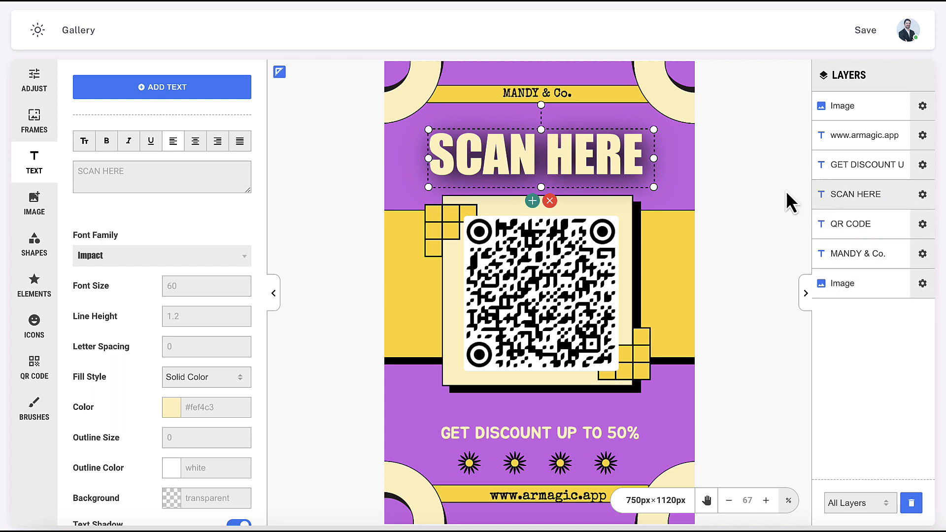
left_click(33, 244)
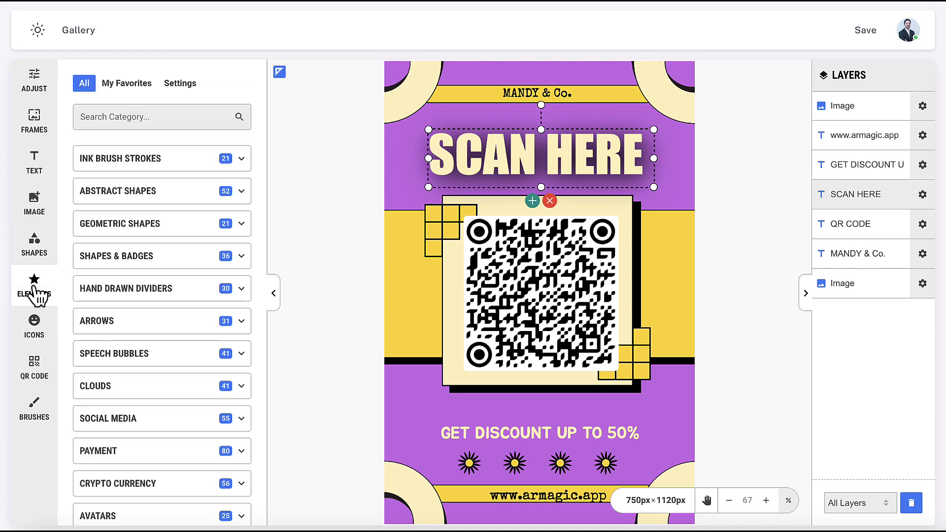
scroll("down", 3)
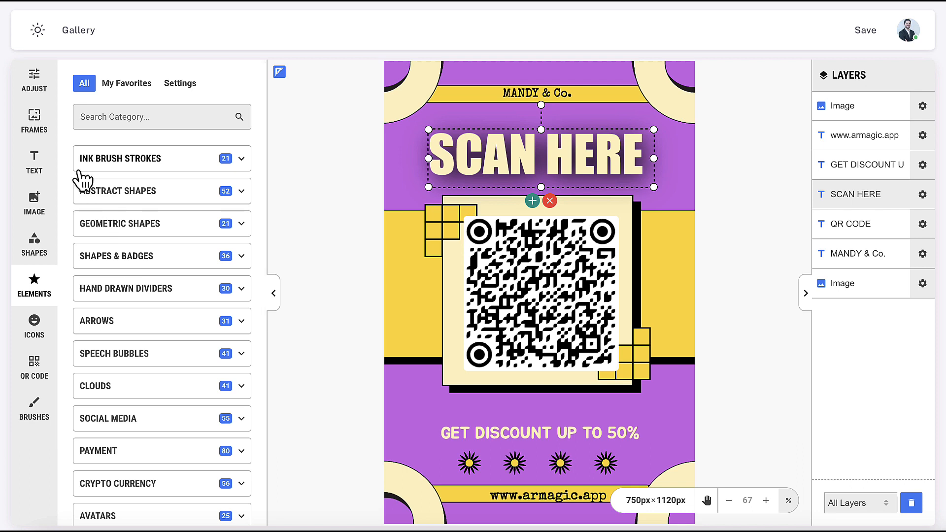
mouse_move(865, 30)
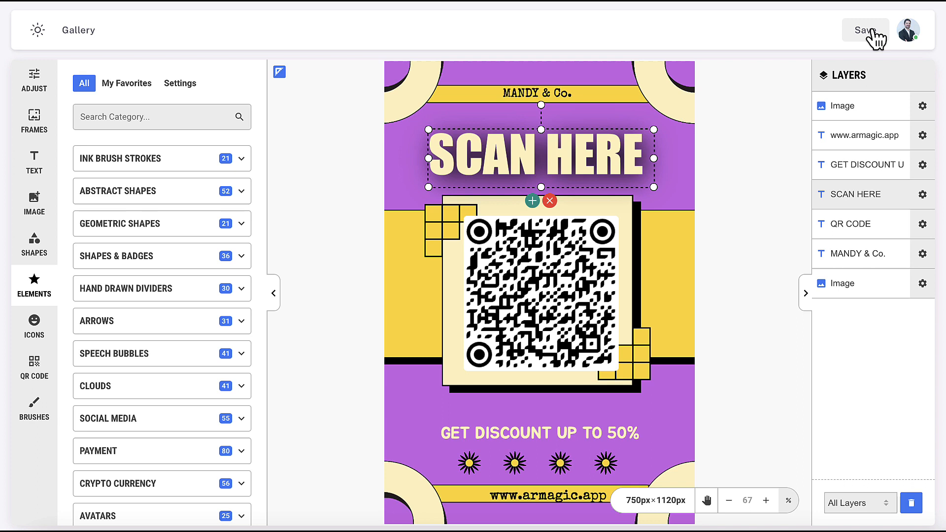
left_click(863, 30)
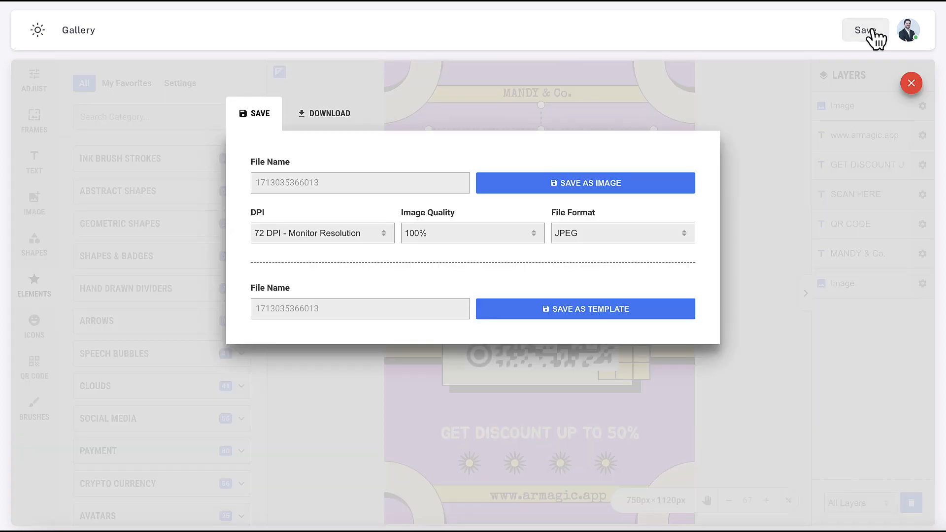
mouse_move(887, 54)
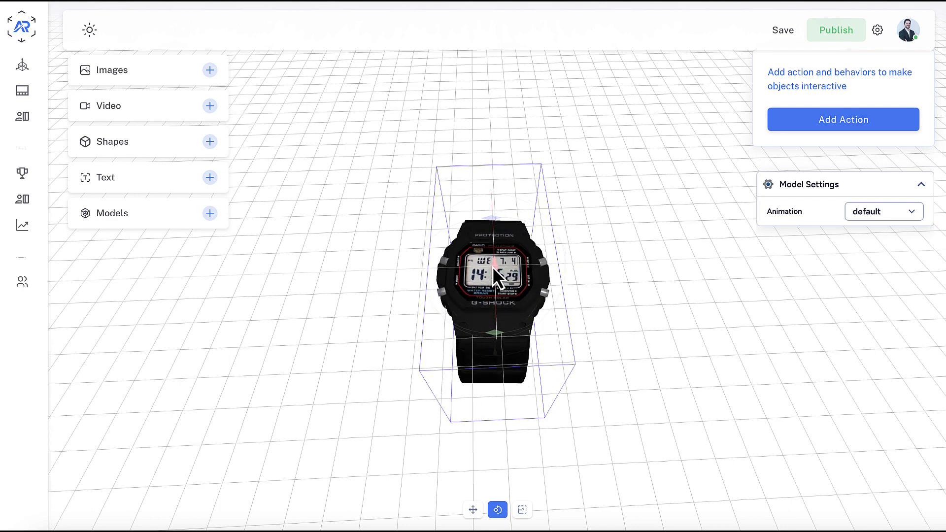
- Scan the wedding flyer's QR code and launch its AR overlay offering the planning guide download
left_click(473, 509)
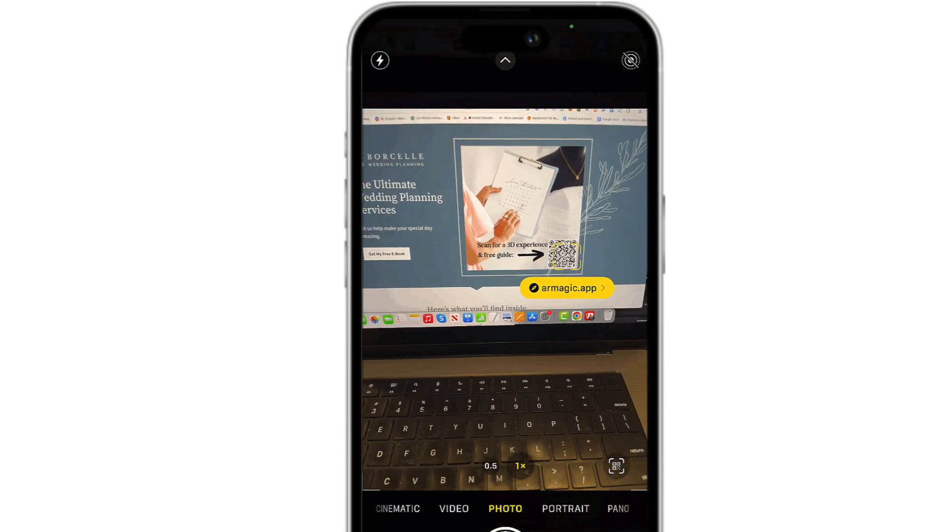
left_click(566, 288)
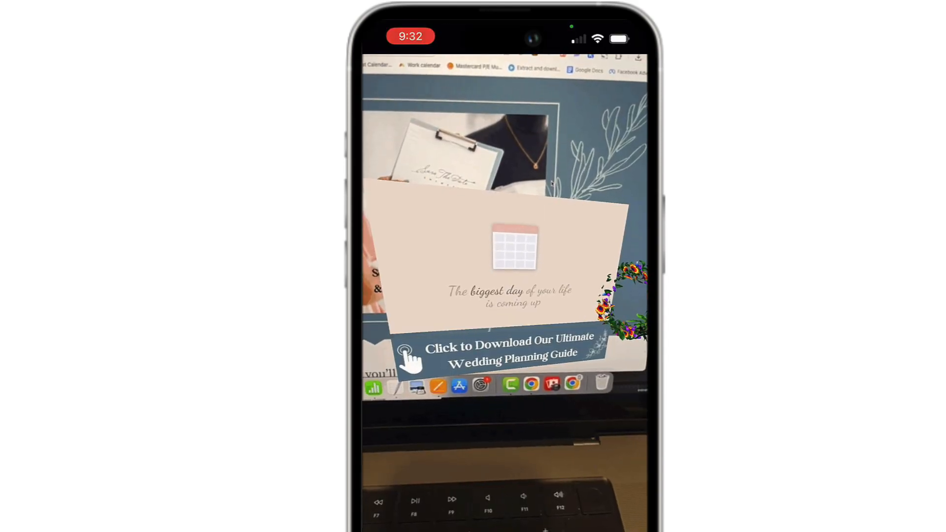